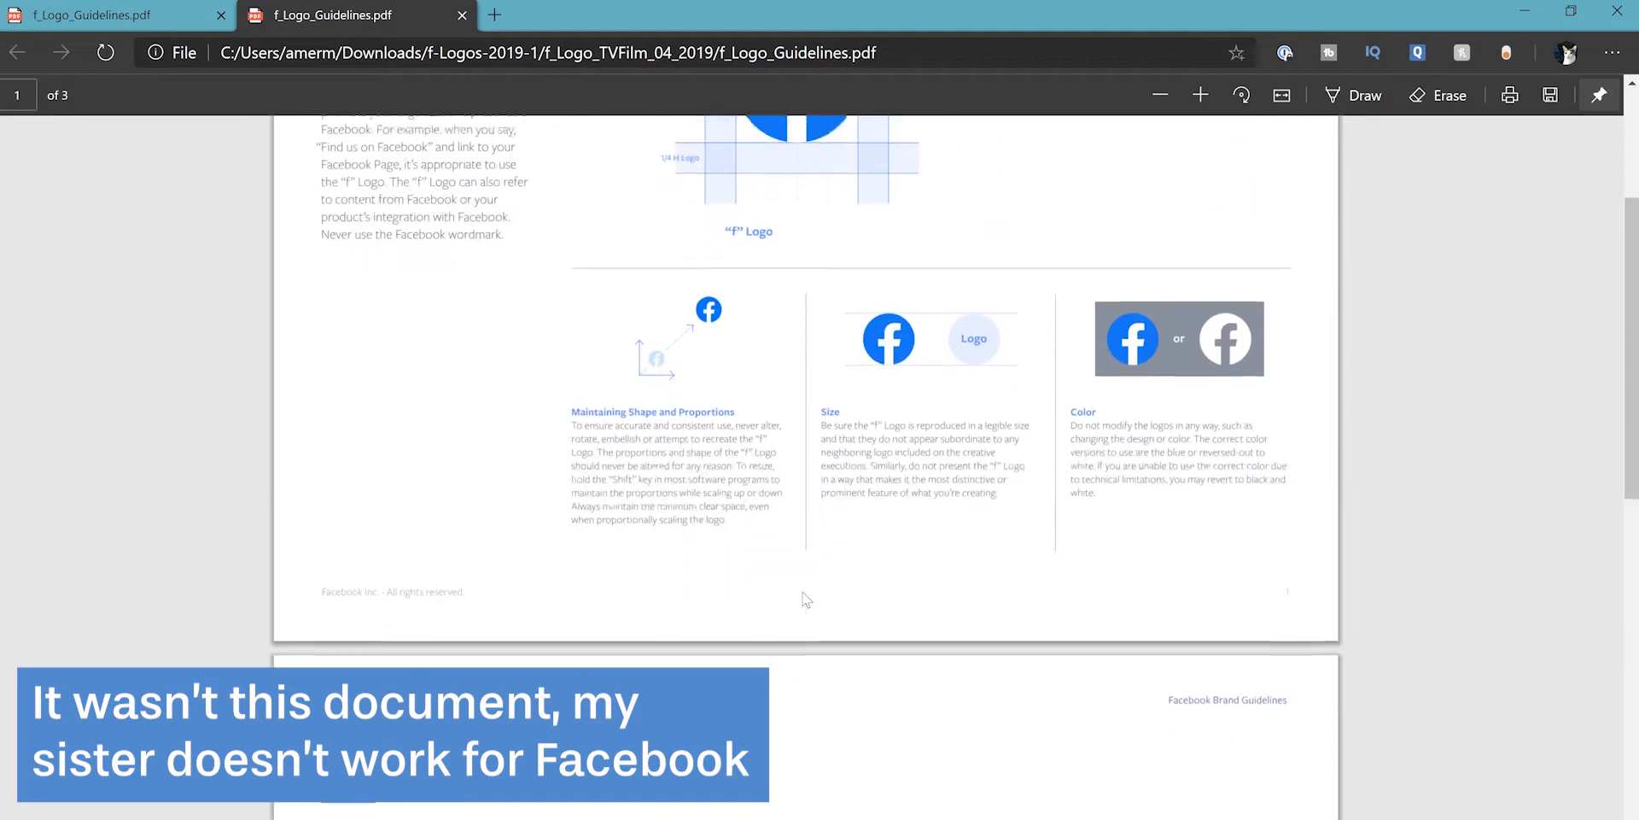
Browse the Editors' Picks and search all Edge extensions for '1password'.
{"action": "scroll", "scroll_direction": "down", "scroll_amount": 3}
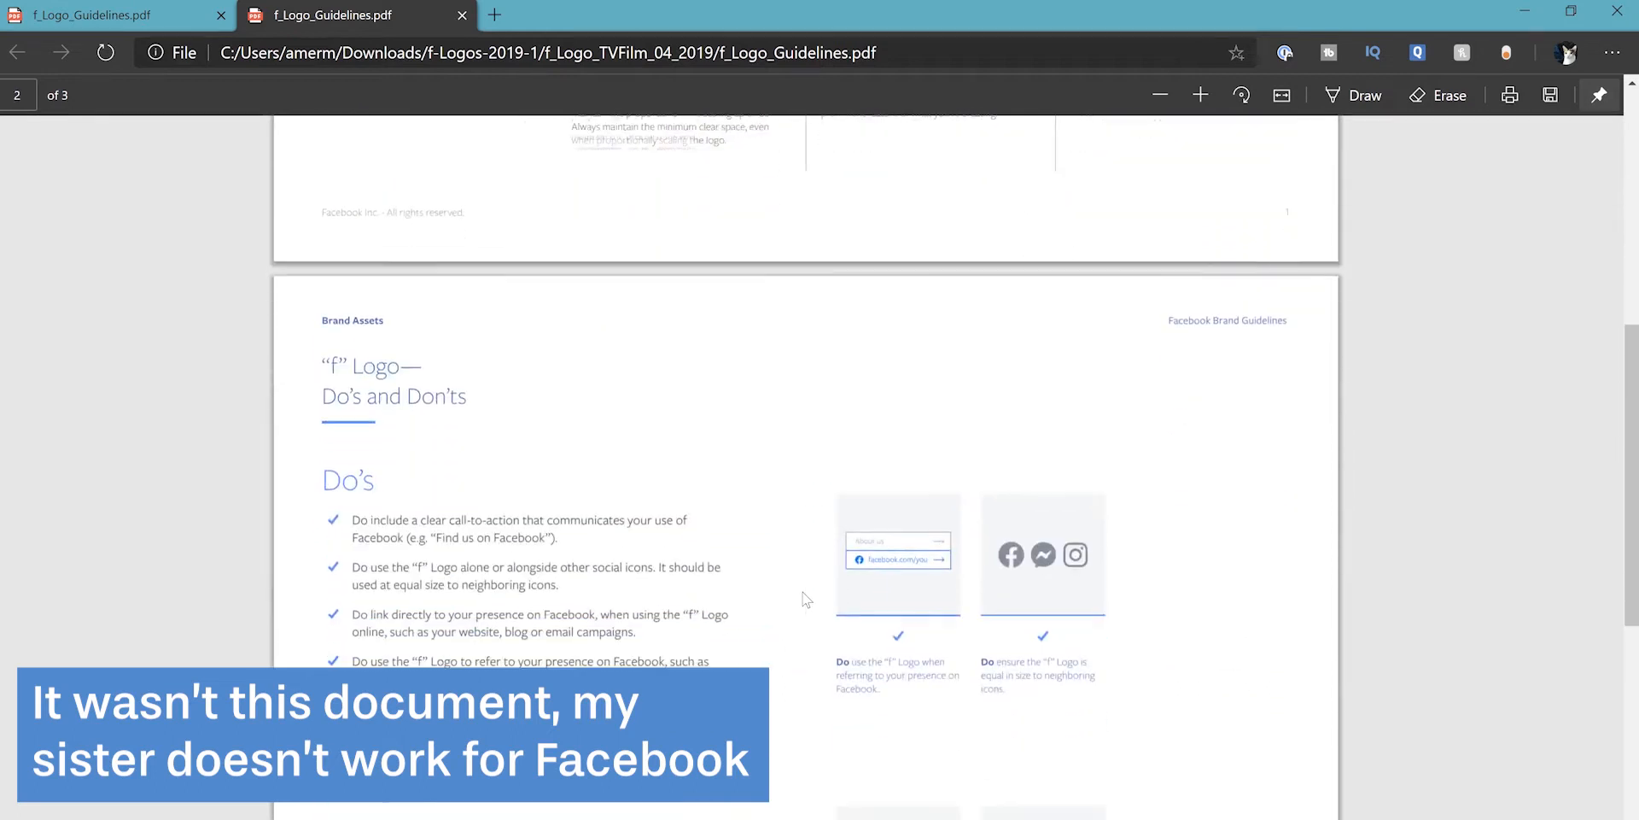
{"action": "scroll", "scroll_direction": "down", "scroll_amount": 3}
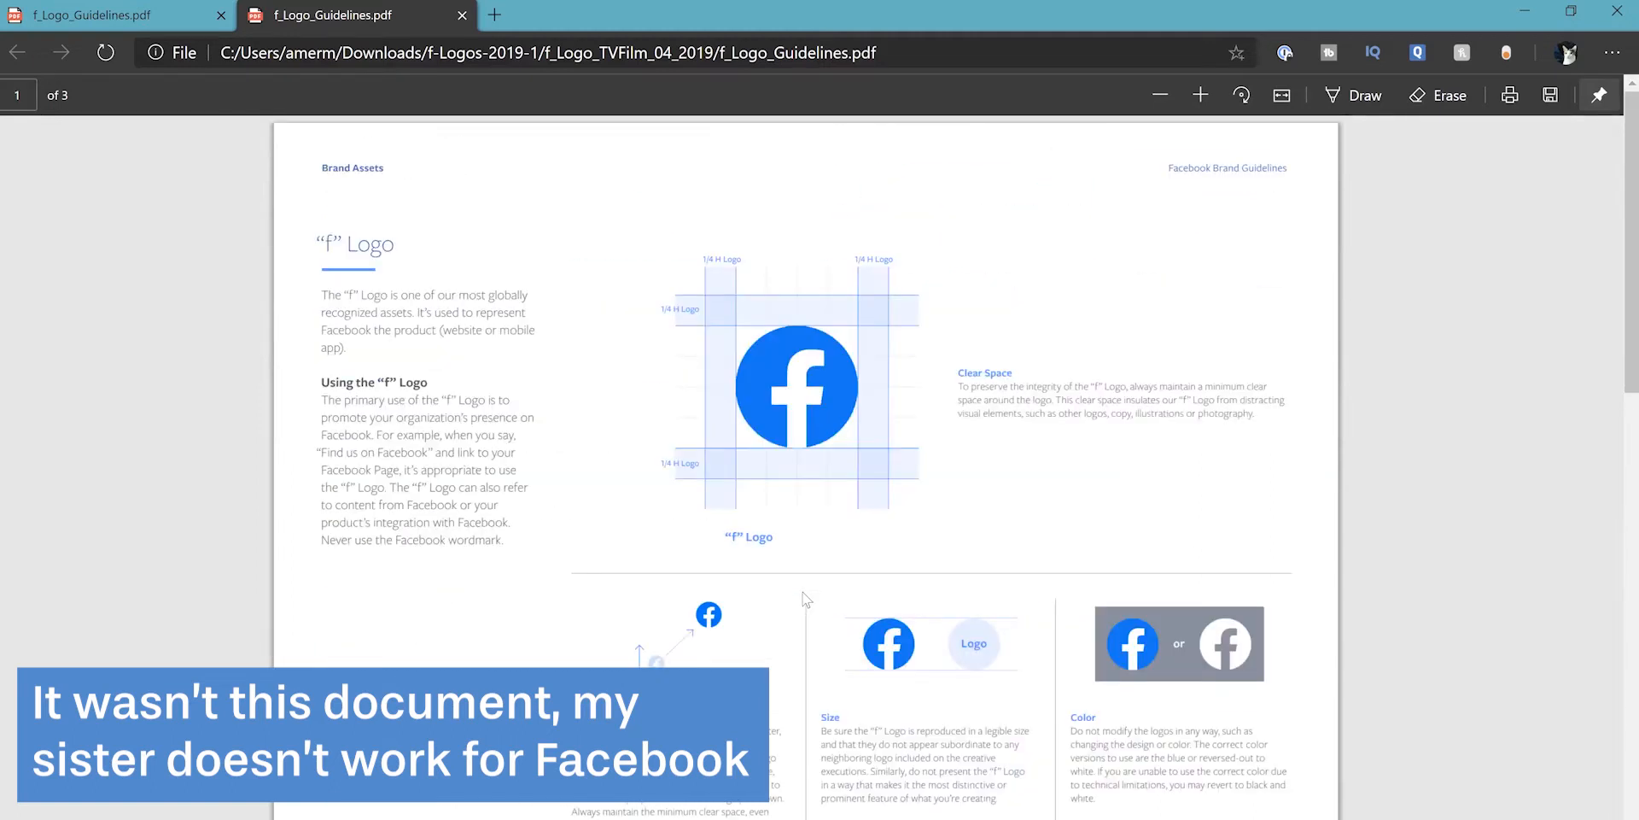
{"action": "mouse_move", "coordinate": [741, 576]}
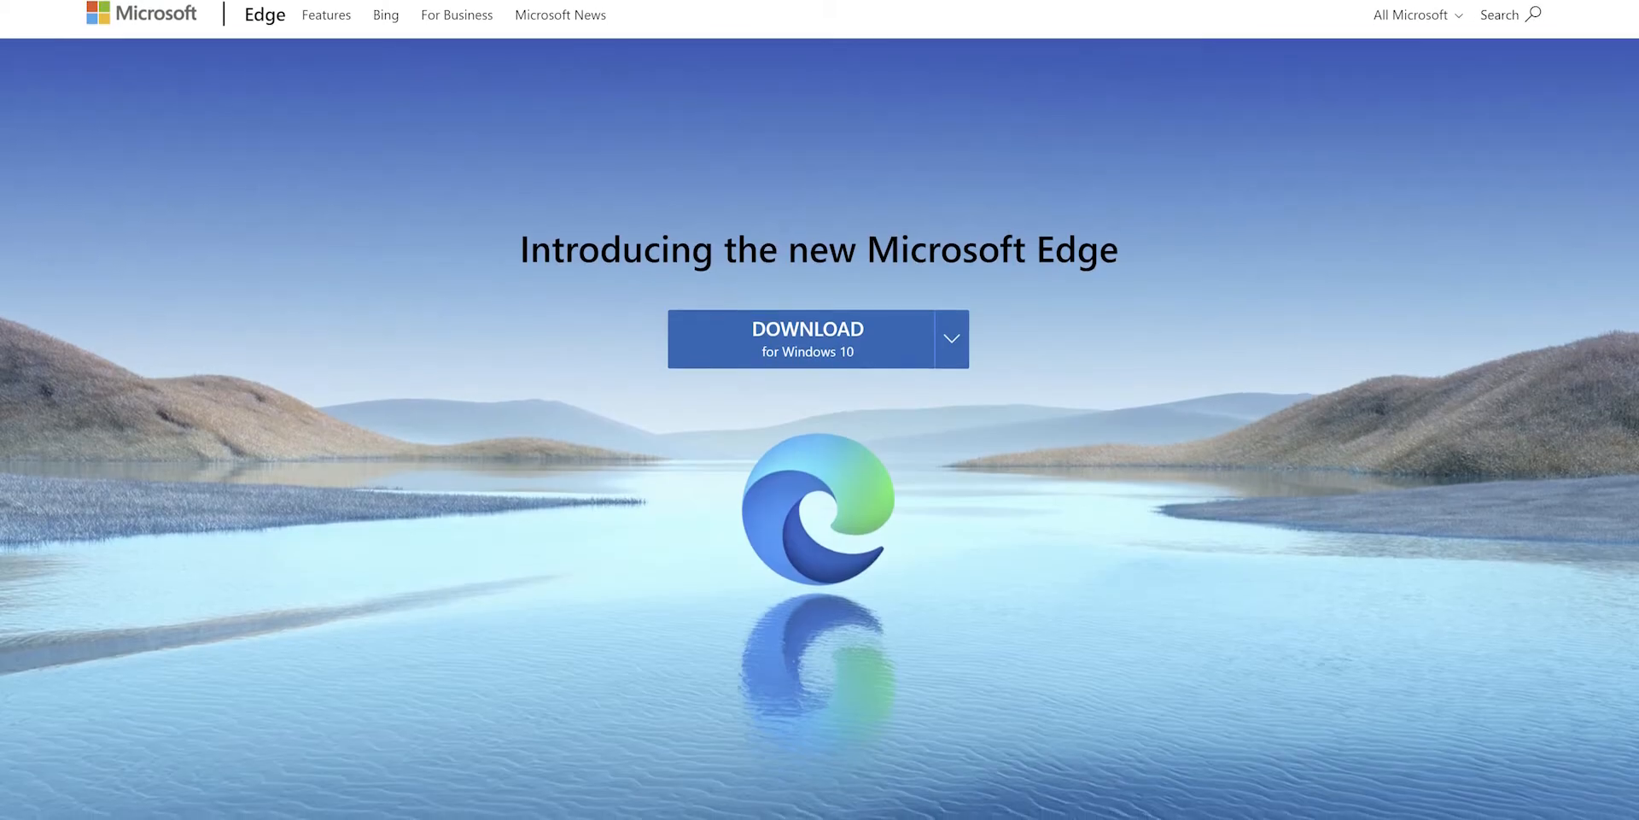
{"action": "scroll", "scroll_direction": "down", "scroll_amount": 3}
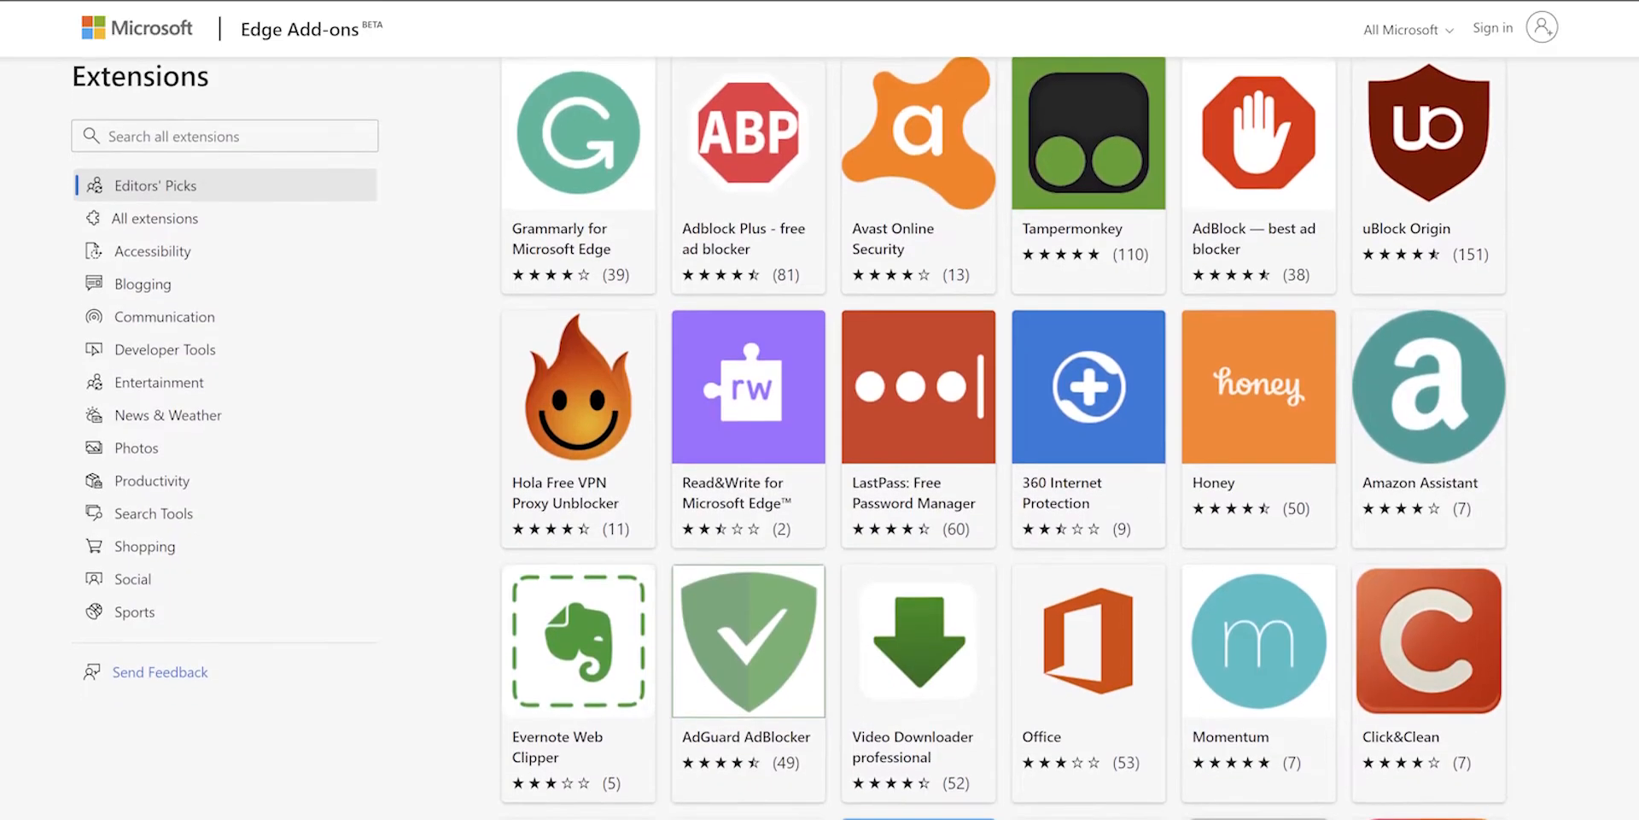
{"action": "scroll", "scroll_direction": "down", "scroll_amount": 3}
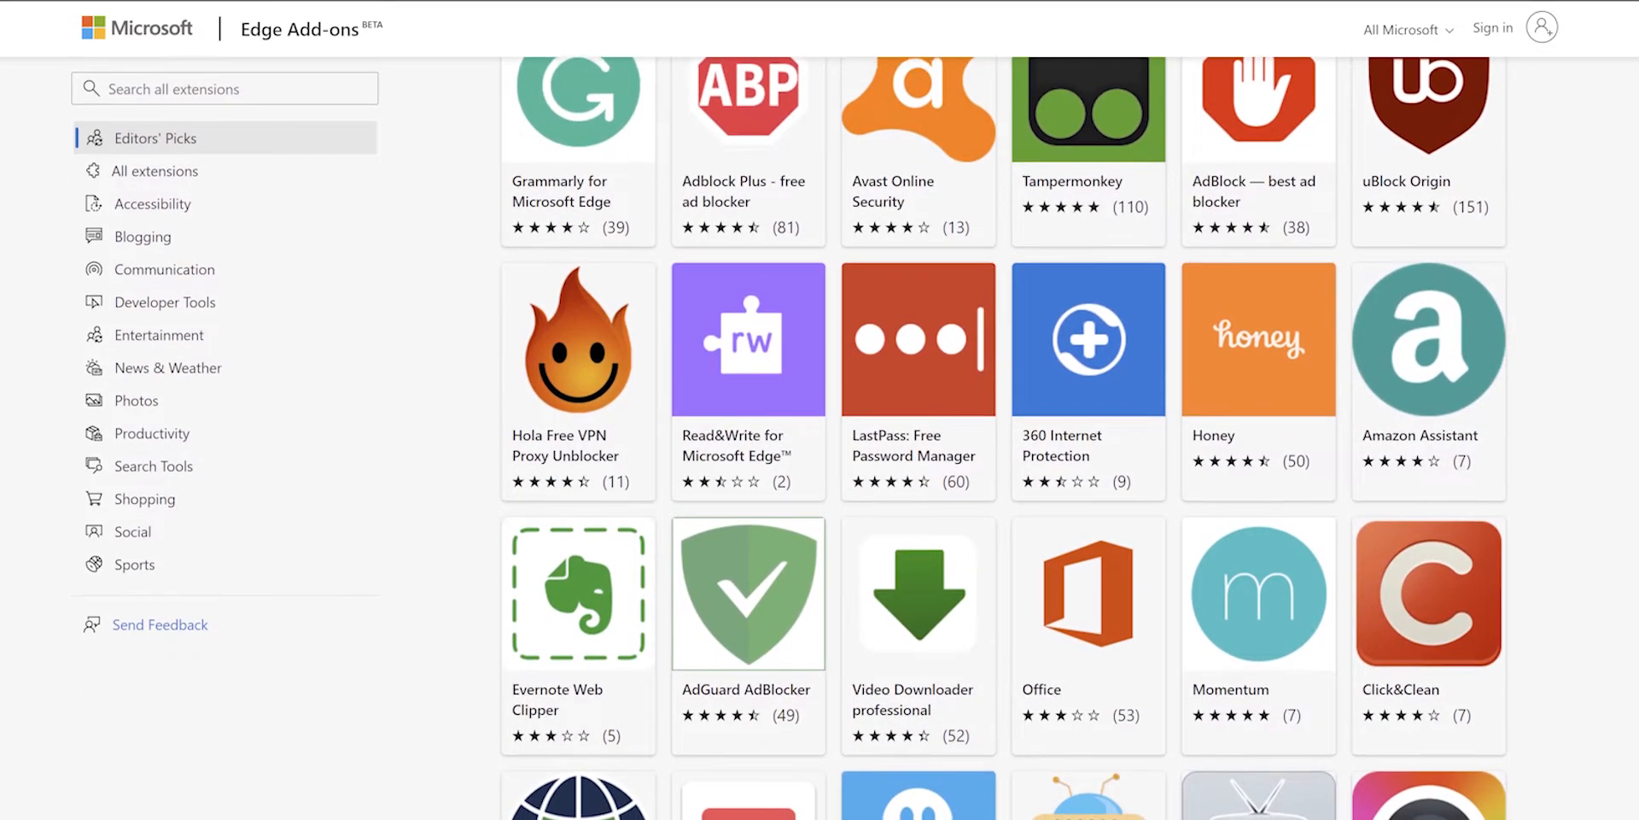
{"action": "scroll", "scroll_direction": "down", "scroll_amount": 3}
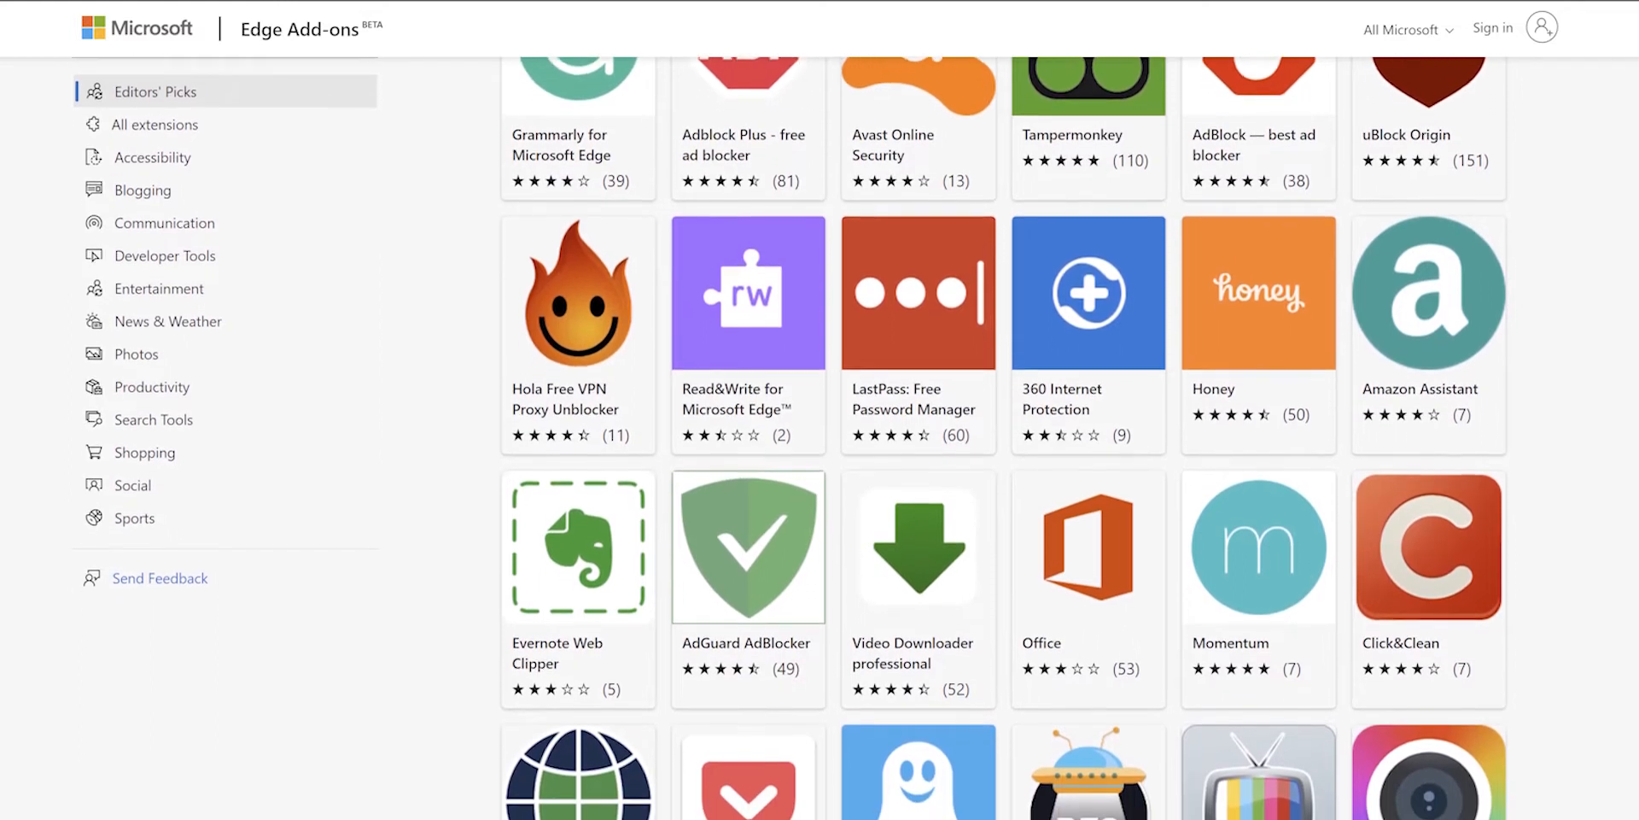
{"action": "type", "text": "1pass"}
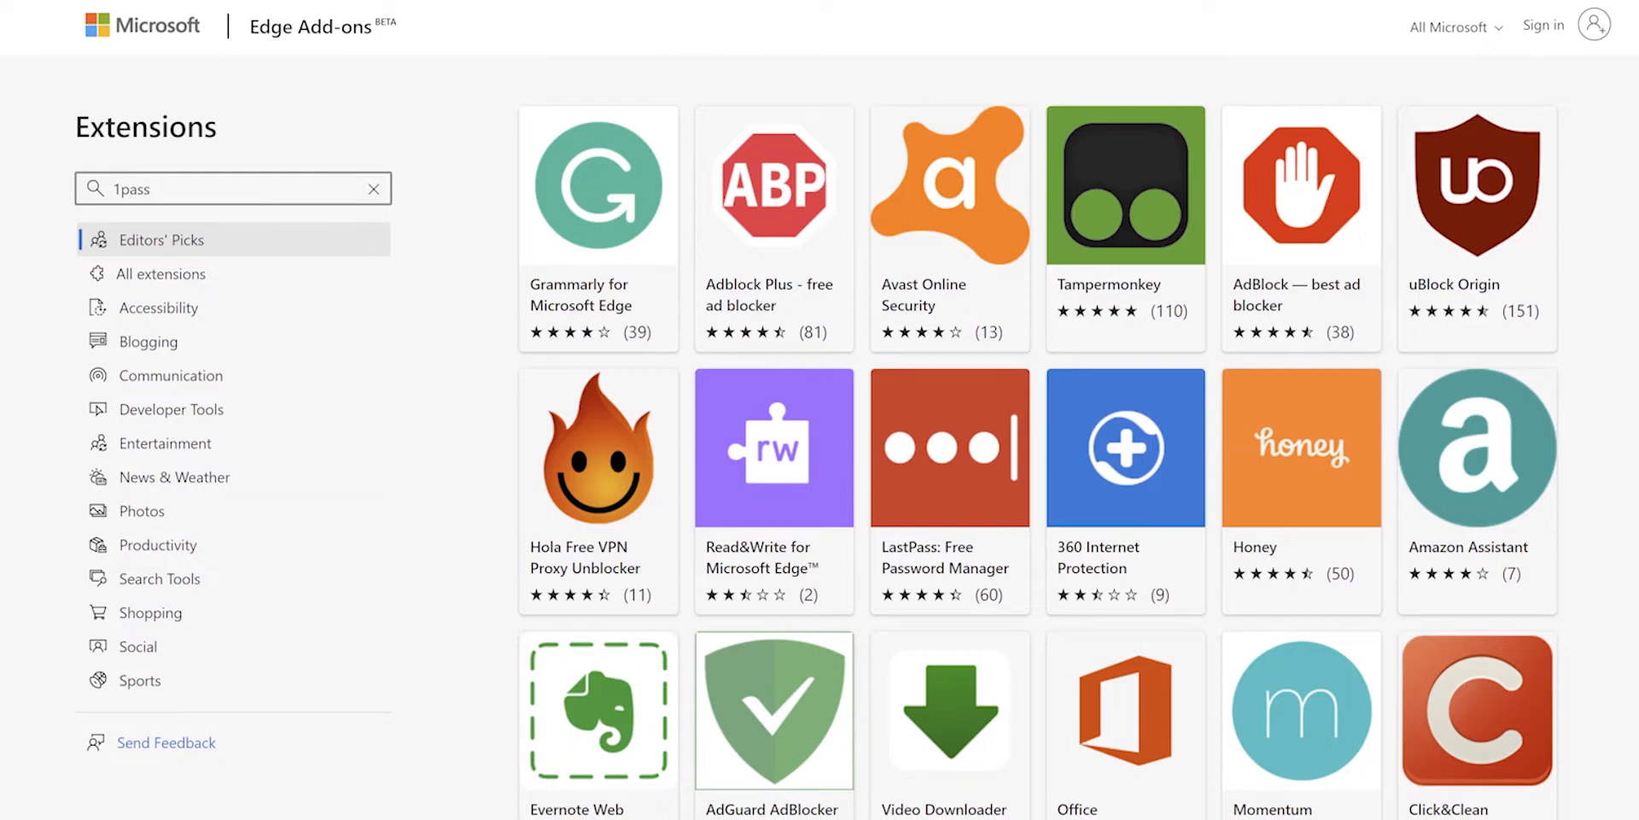
{"action": "type", "text": "wd"}
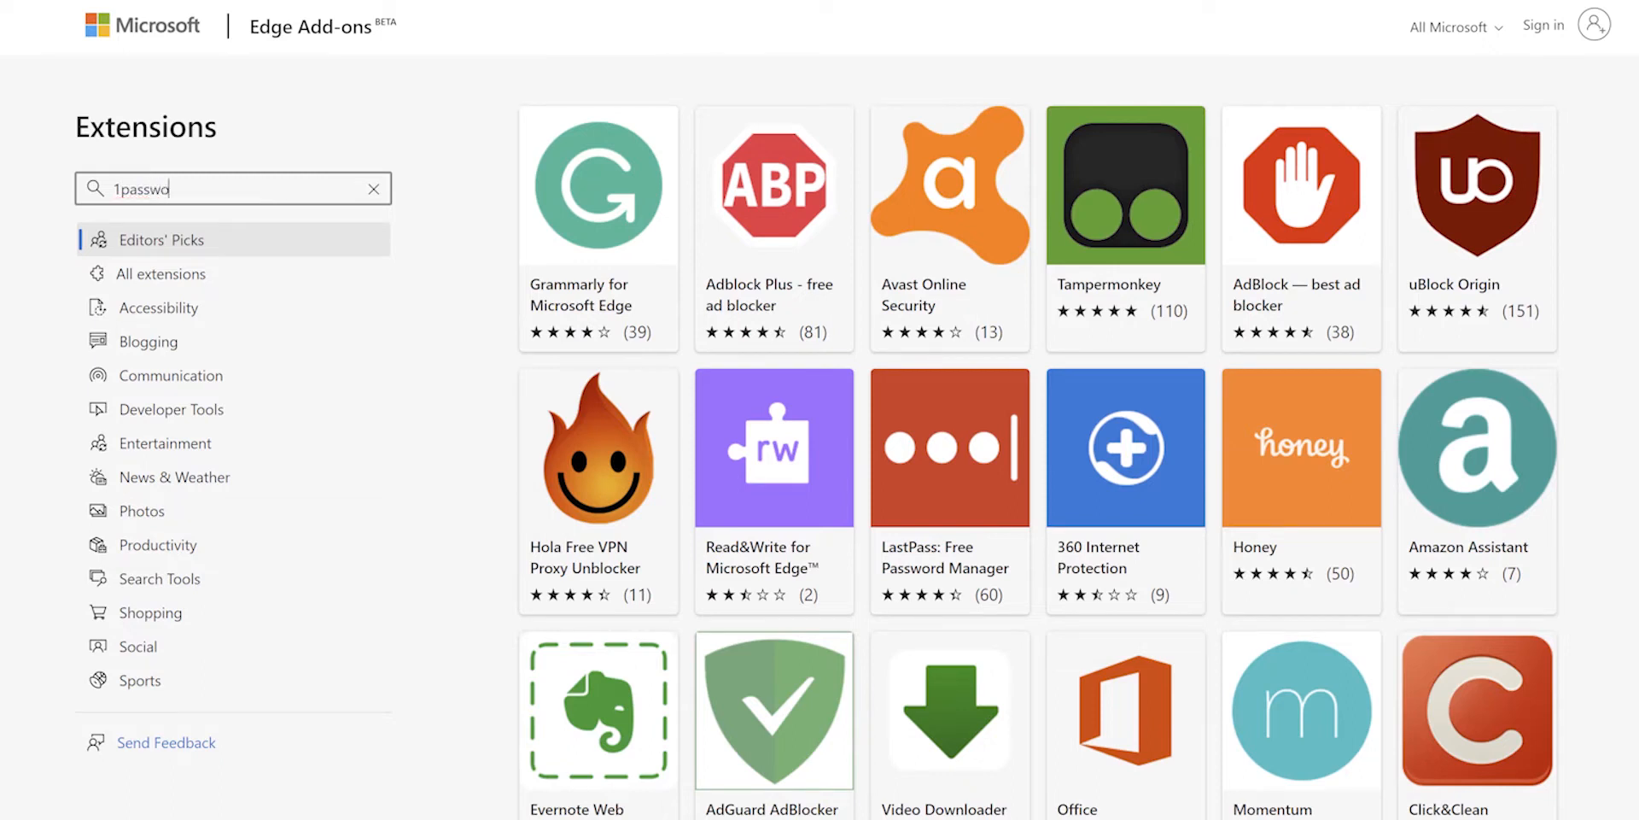
{"action": "key", "text": "BackSpace"}
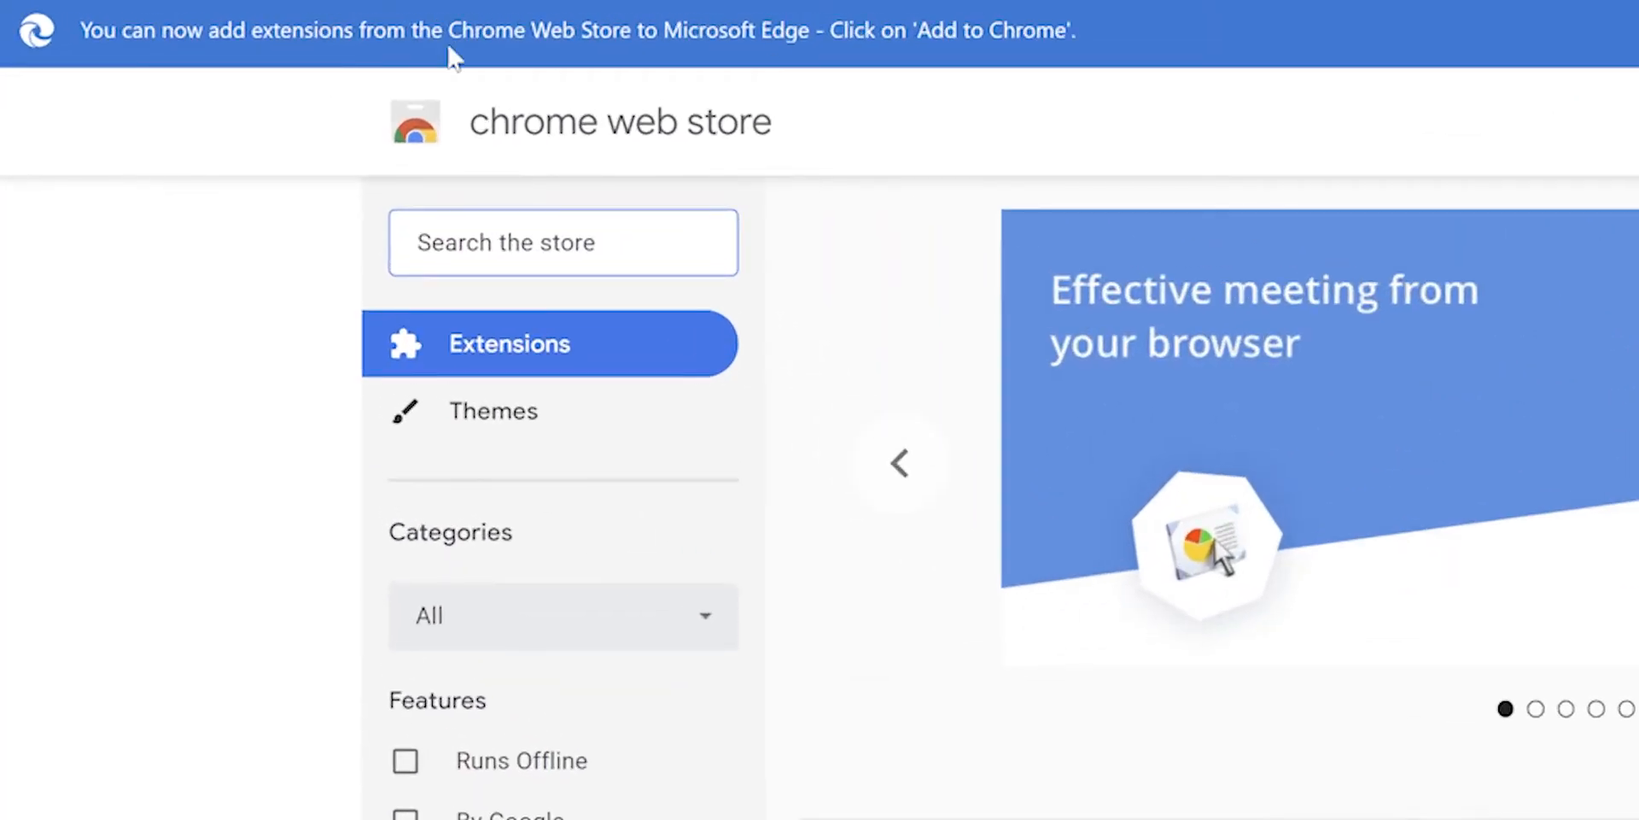
Search the Chrome Web Store for 'vidiq' and view the already-added TubeBuddy listing.
{"action": "type", "text": "vidiq"}
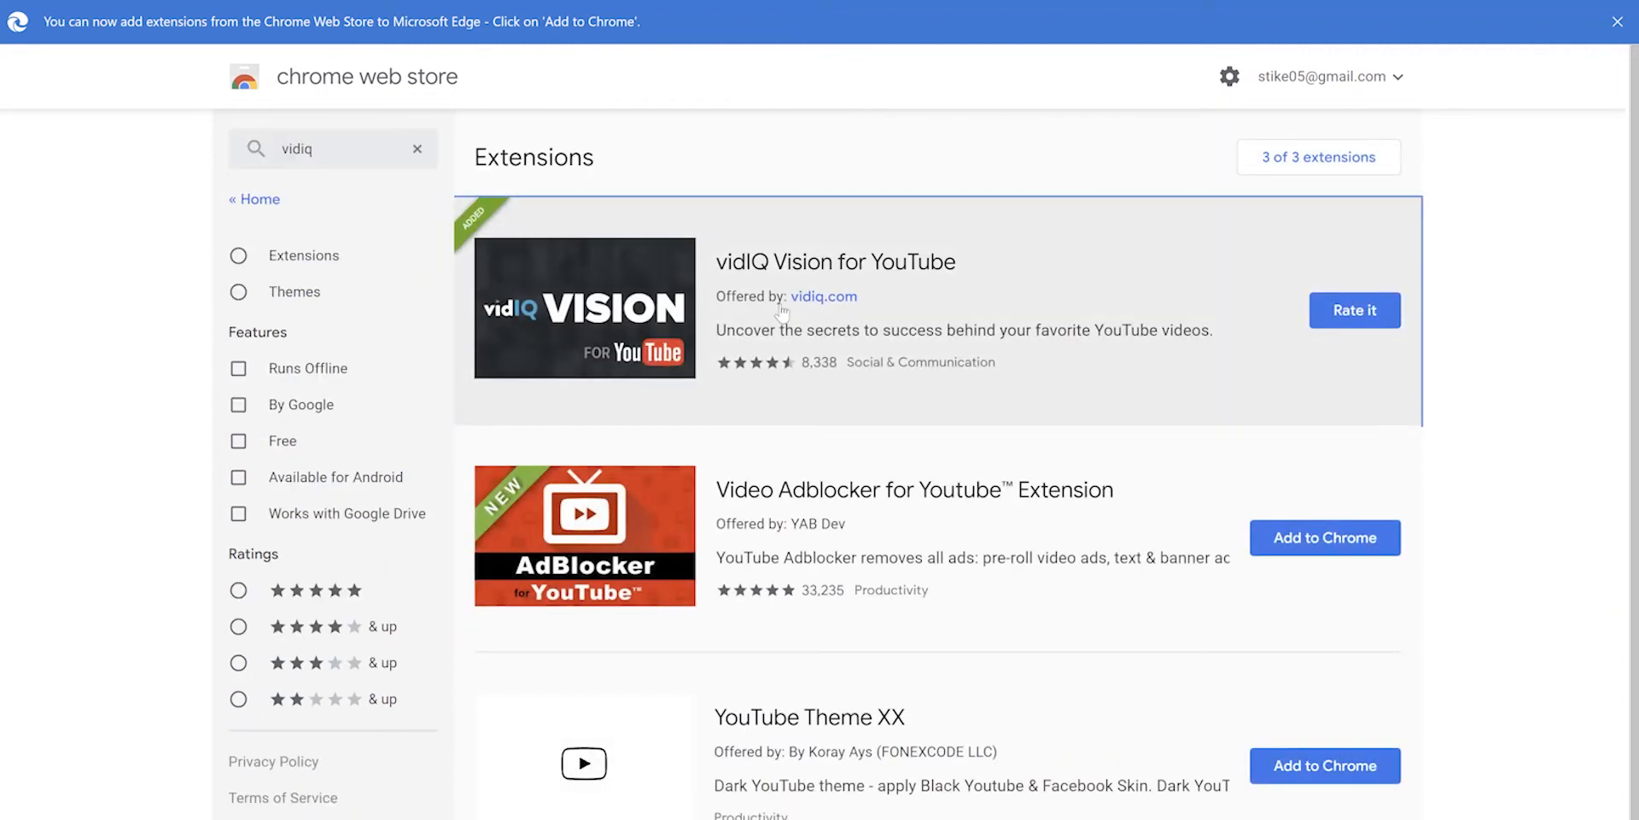
{"action": "left_click", "coordinate": [835, 262]}
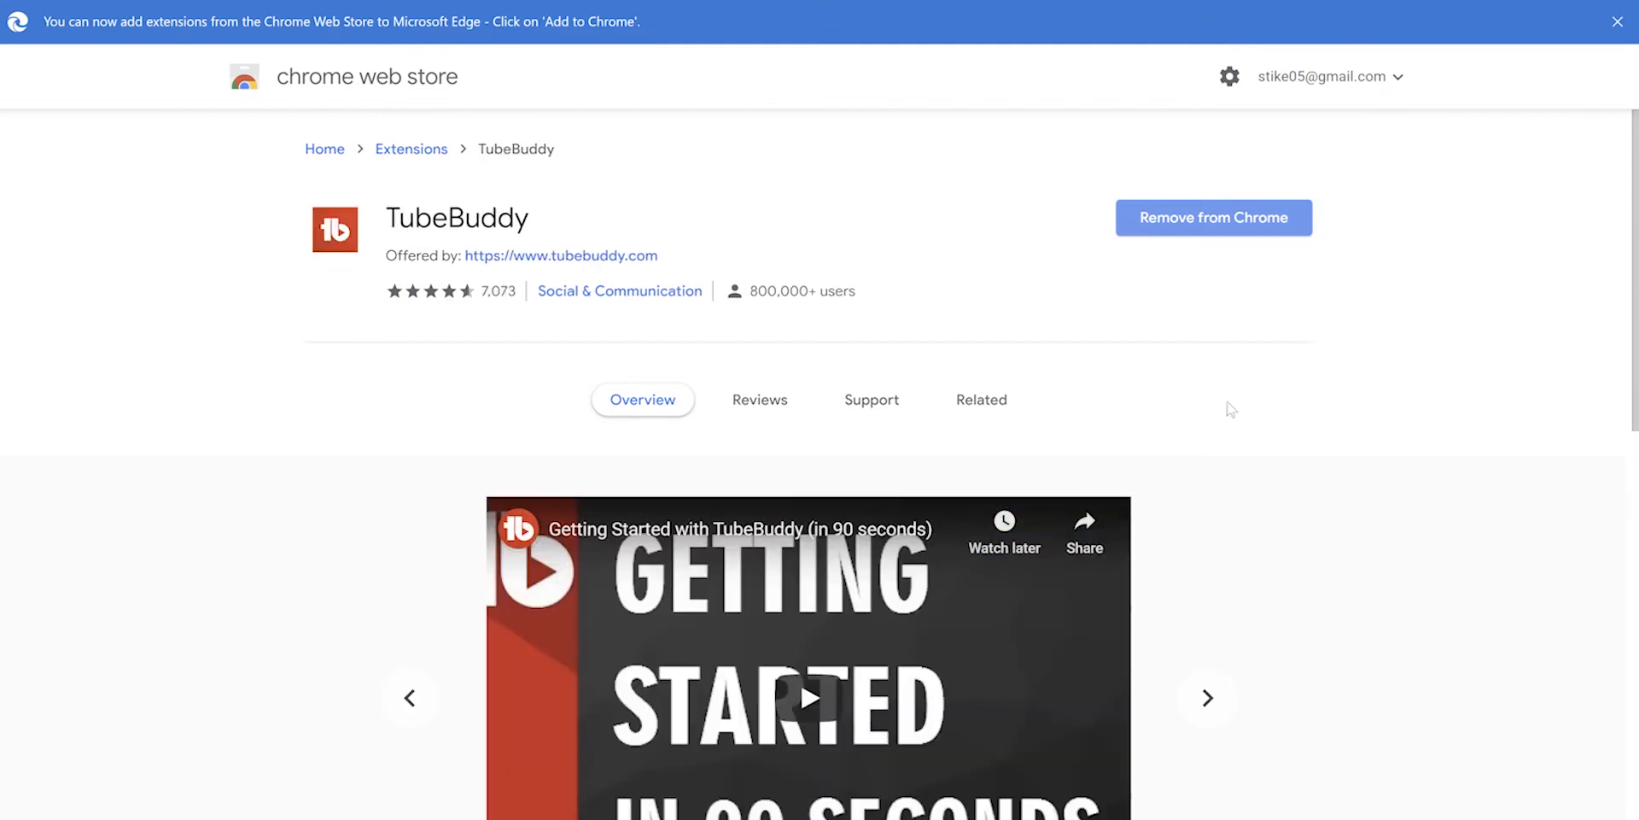
{"action": "mouse_move", "coordinate": [1191, 150]}
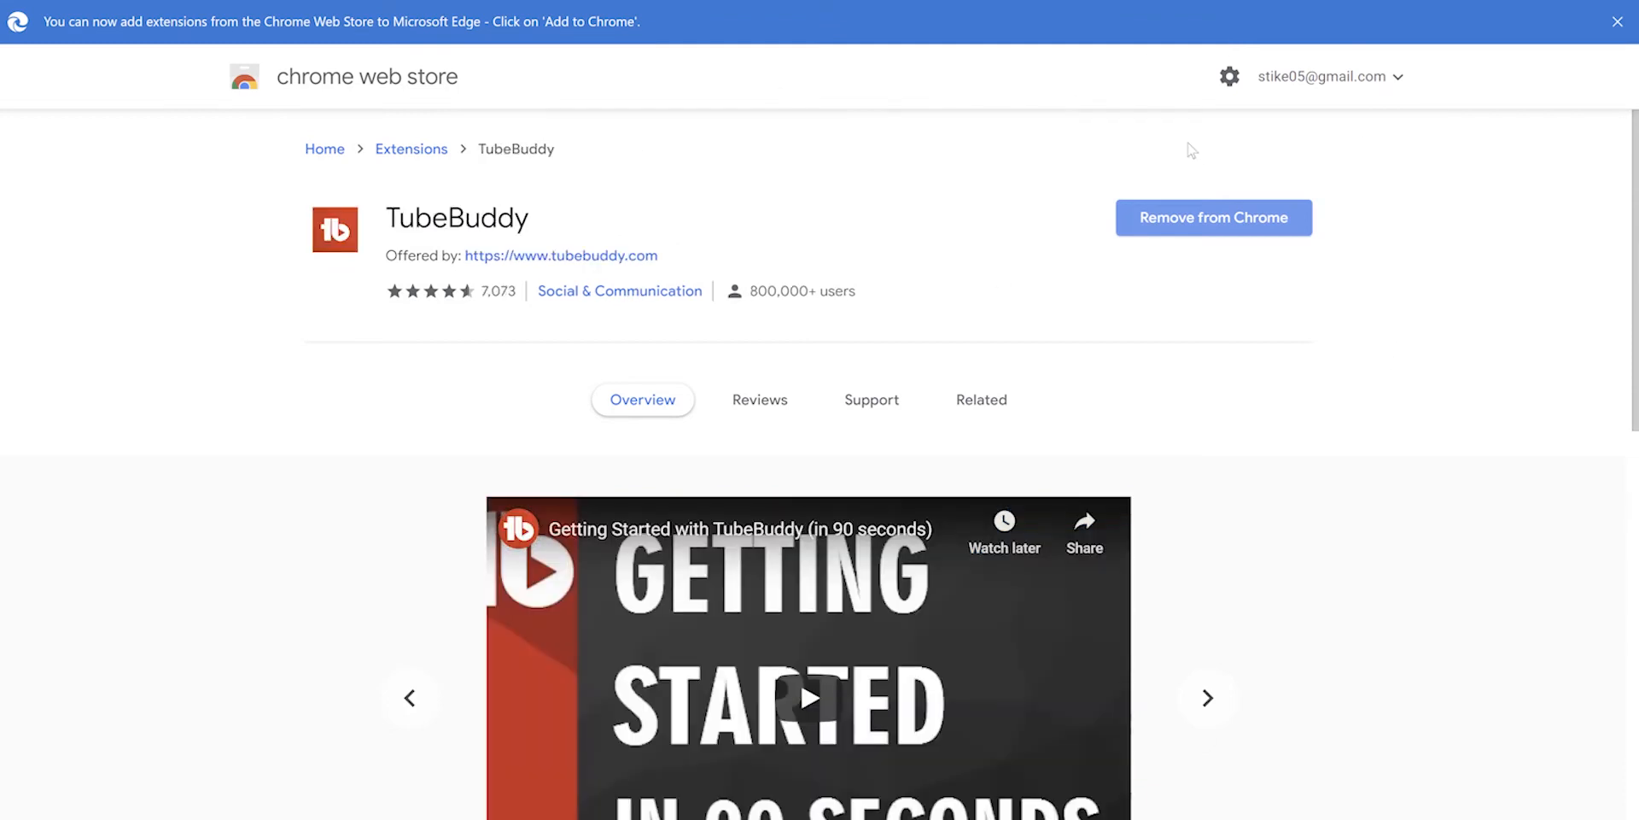
{"action": "left_click", "coordinate": [1598, 29]}
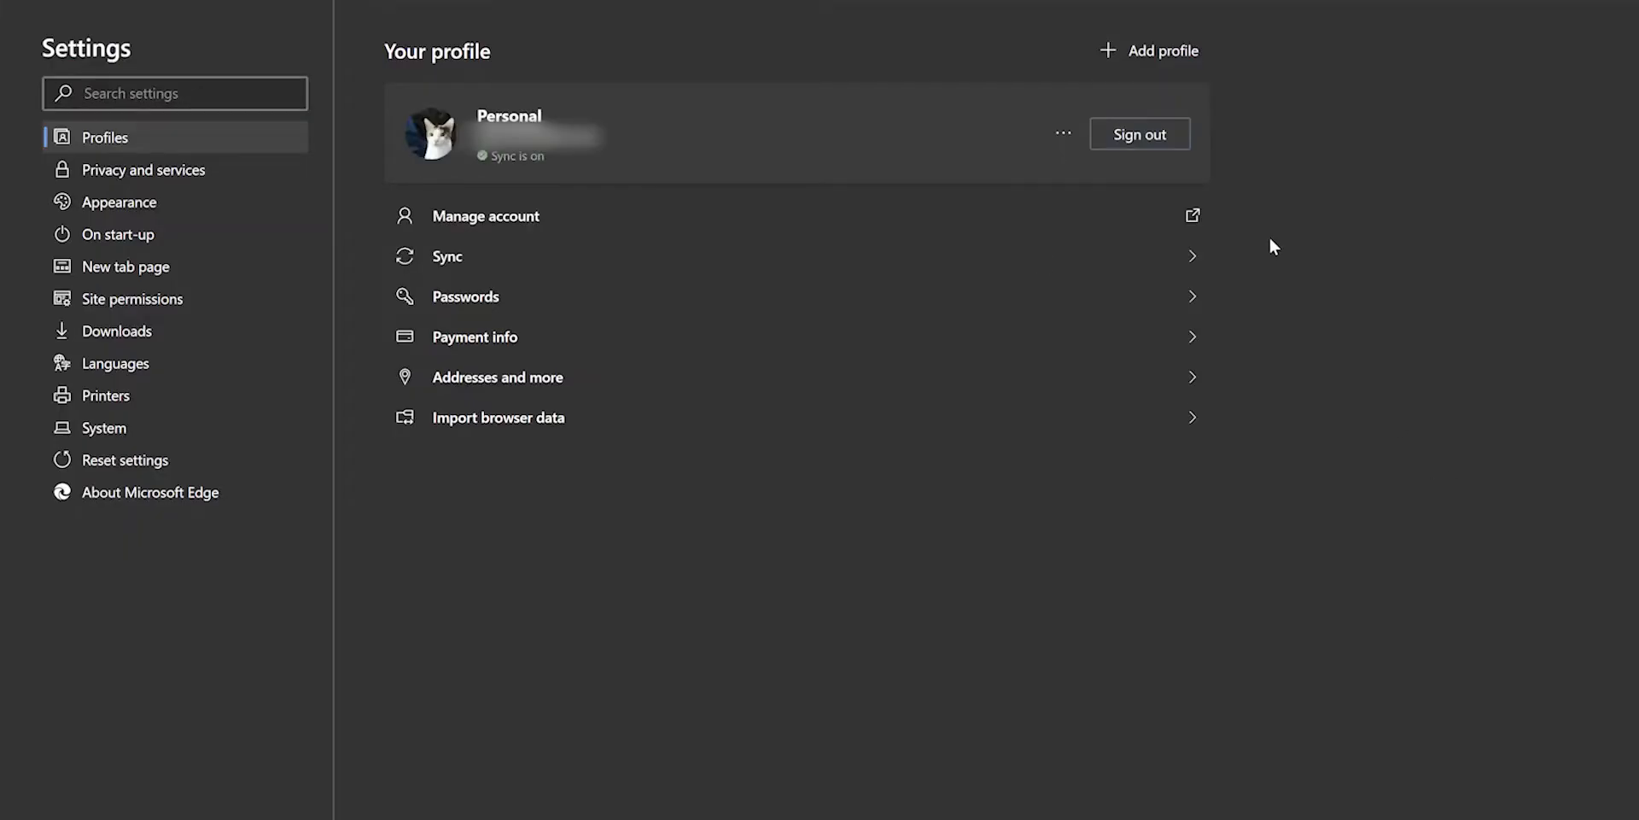
In Settings > Appearance, choose Dark from the Theme dropdown.
{"action": "left_click", "coordinate": [143, 169]}
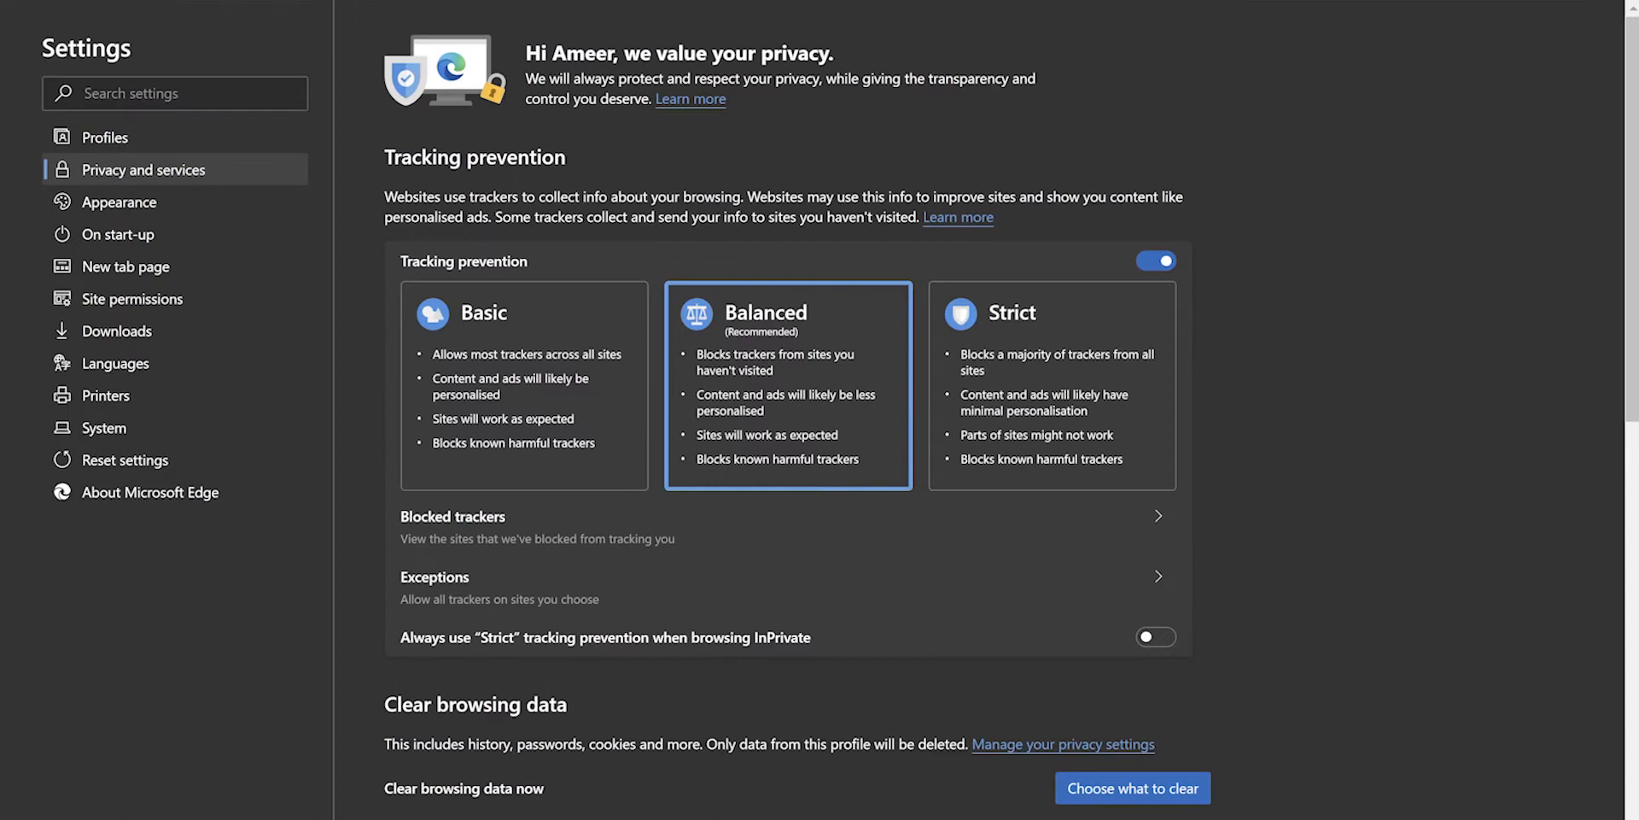
{"action": "mouse_move", "coordinate": [1310, 468]}
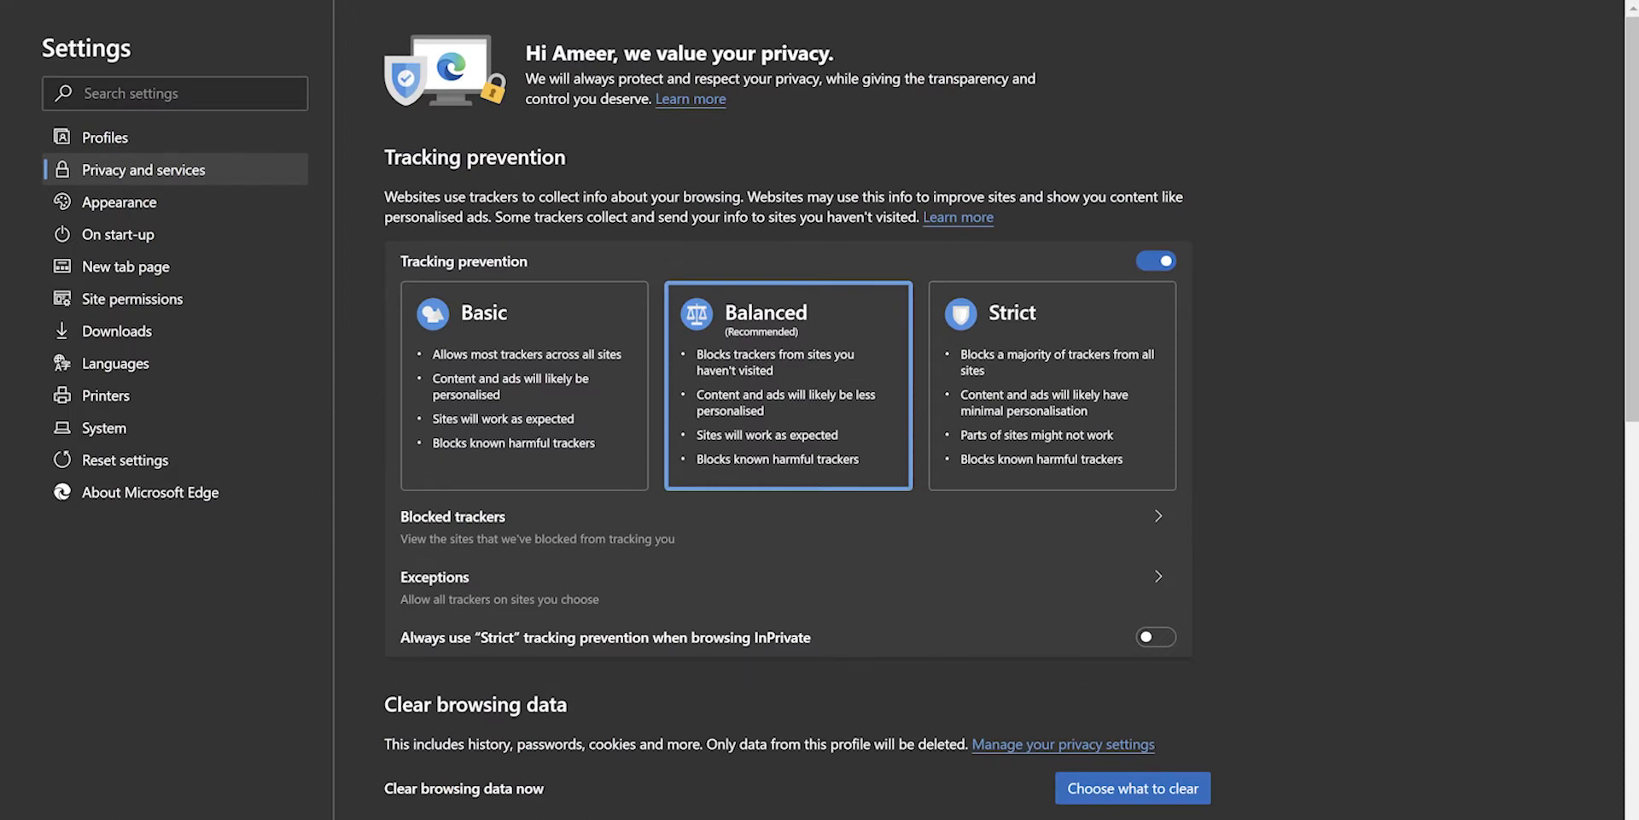
{"action": "left_click", "coordinate": [119, 202]}
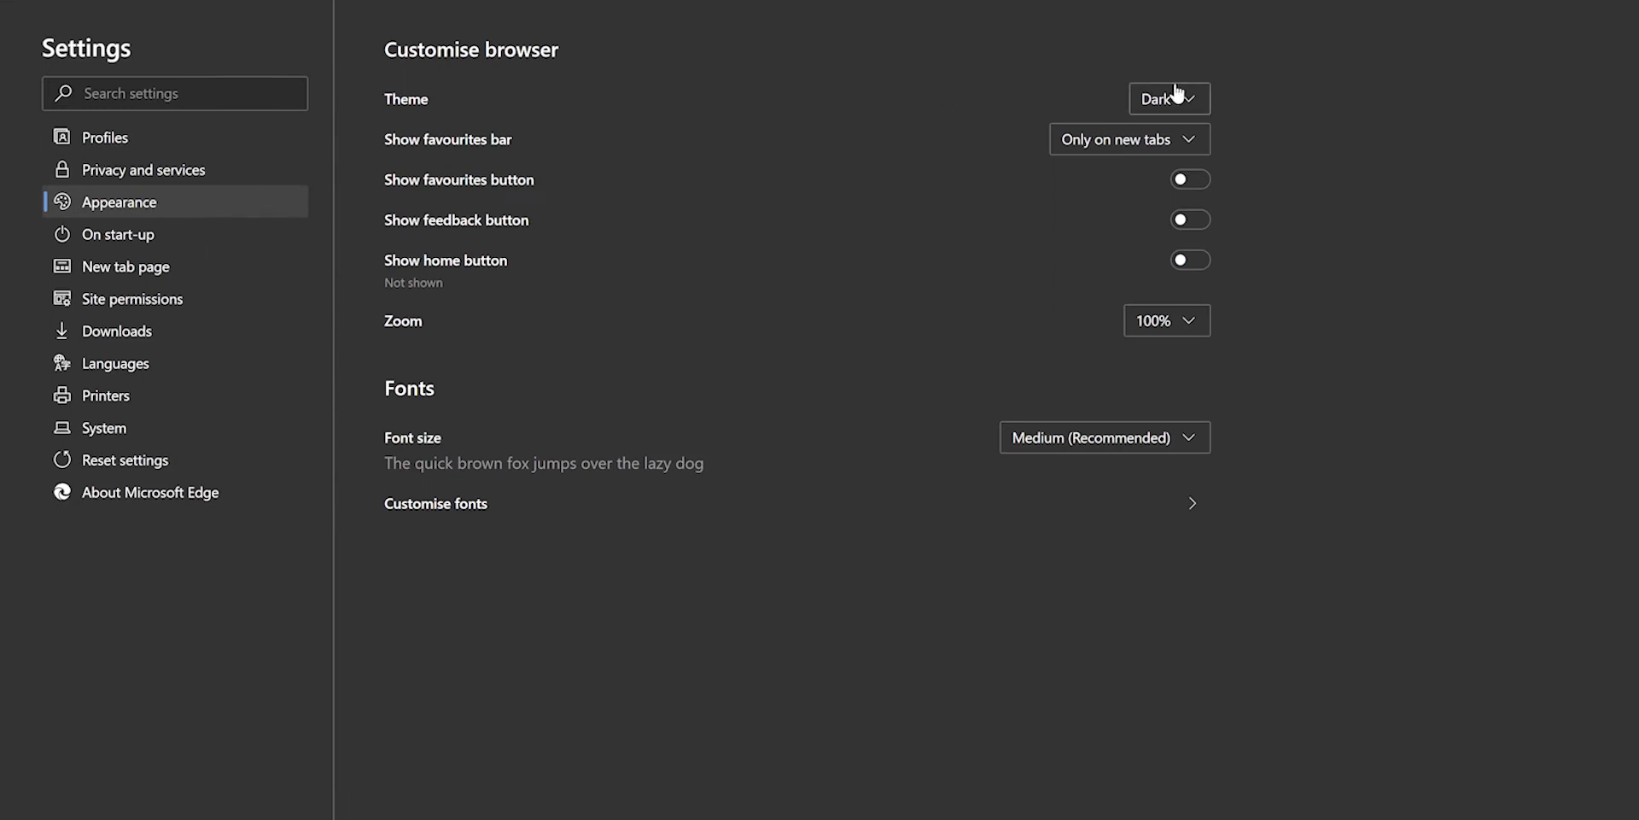
{"action": "left_click", "coordinate": [1168, 99]}
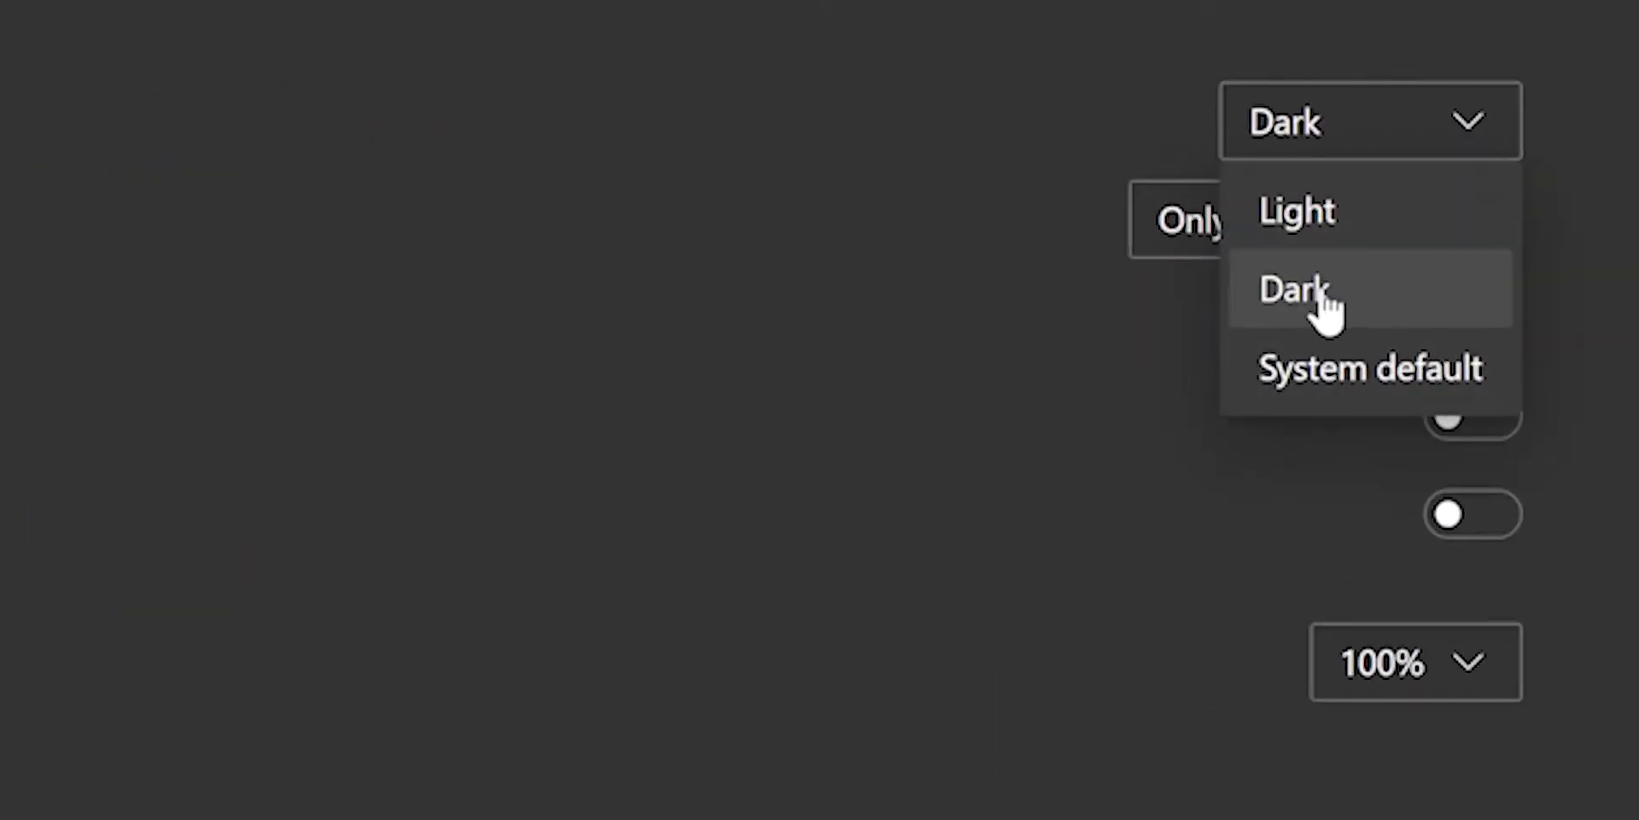
{"action": "left_click", "coordinate": [1296, 290]}
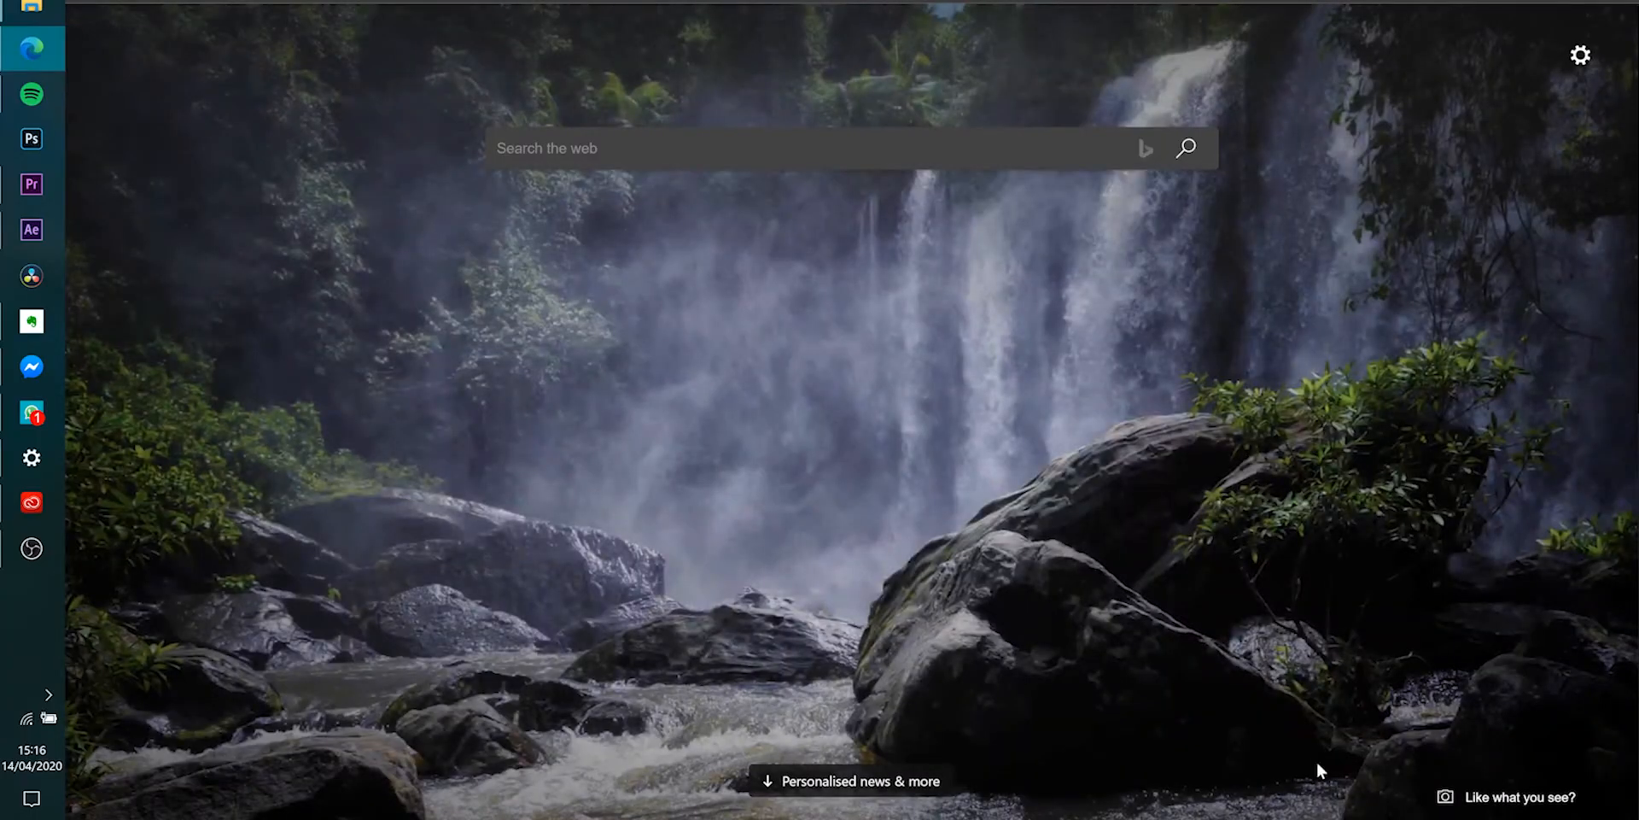
{"action": "mouse_move", "coordinate": [1300, 758]}
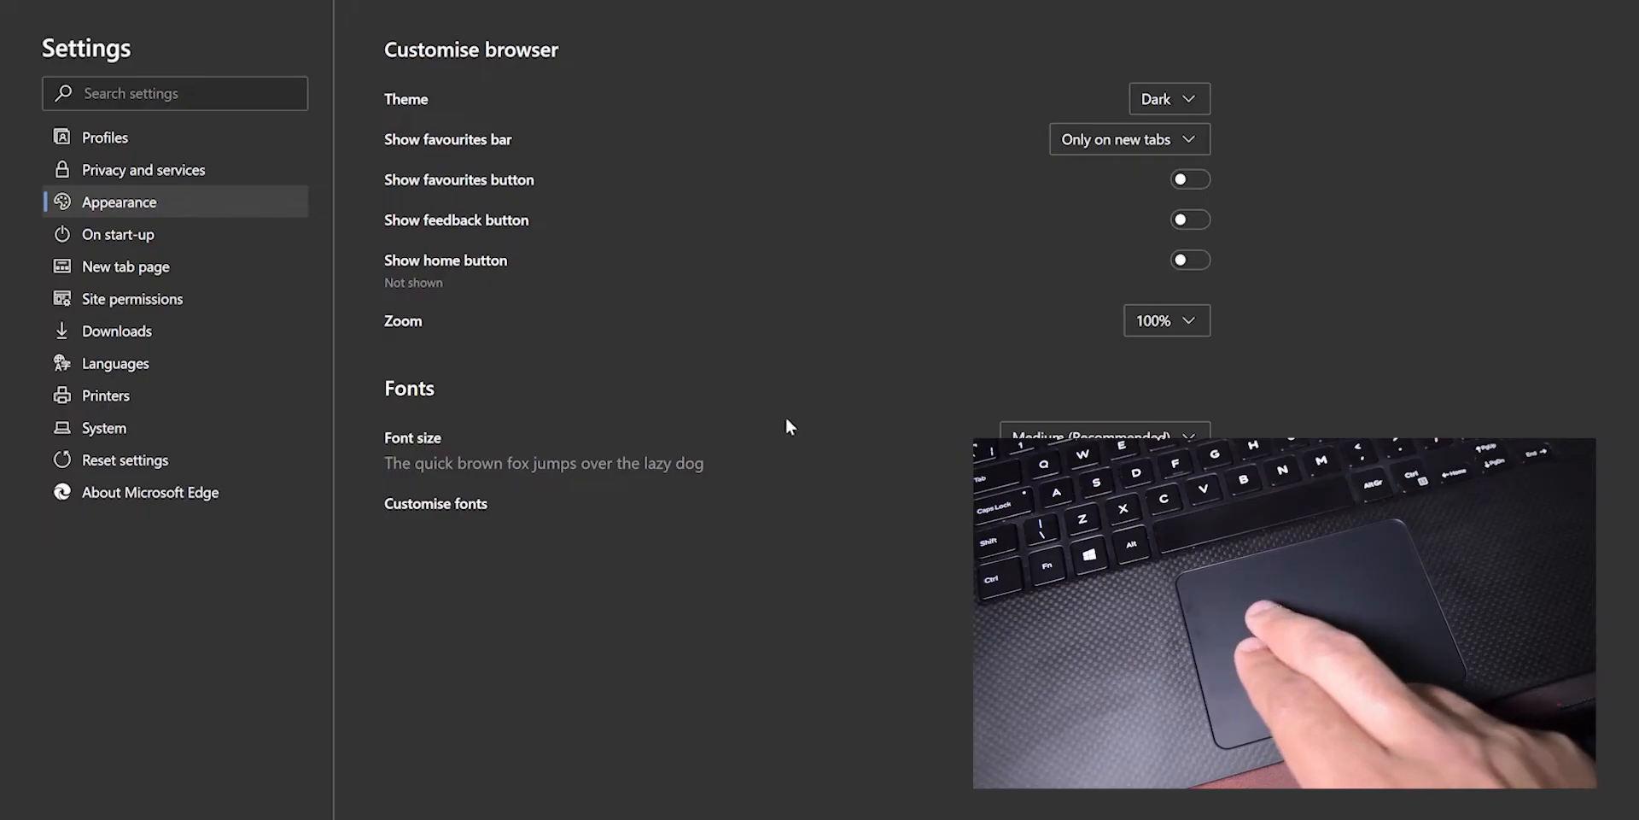
Return from the new tab page to Settings > Appearance.
{"action": "left_click", "coordinate": [143, 169]}
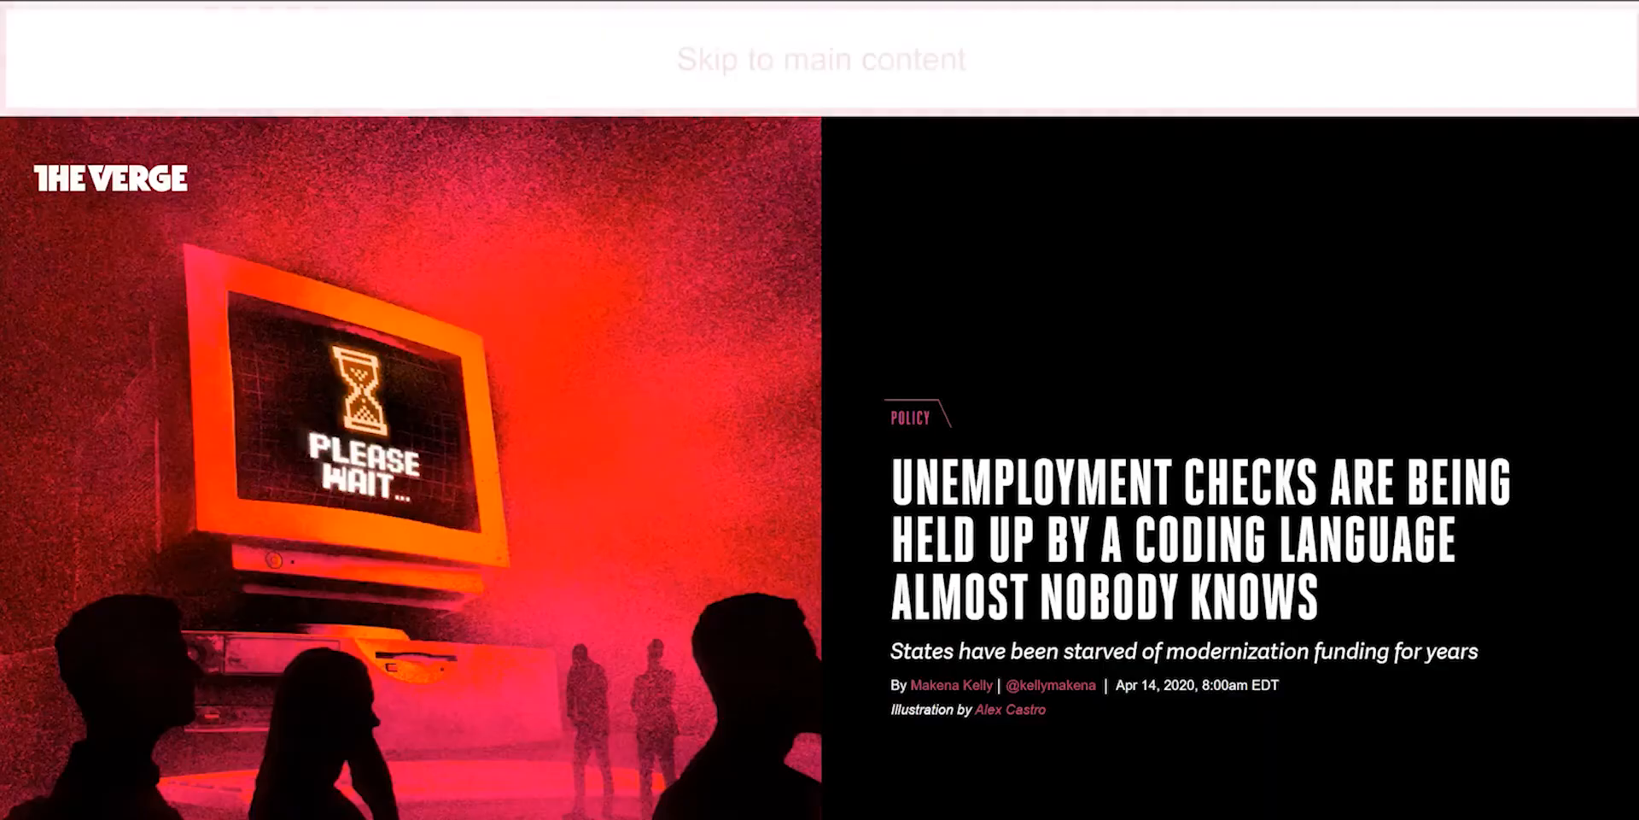
Start Read aloud from the Settings and more menu and follow the article as it plays.
{"action": "scroll", "scroll_direction": "down", "scroll_amount": 3}
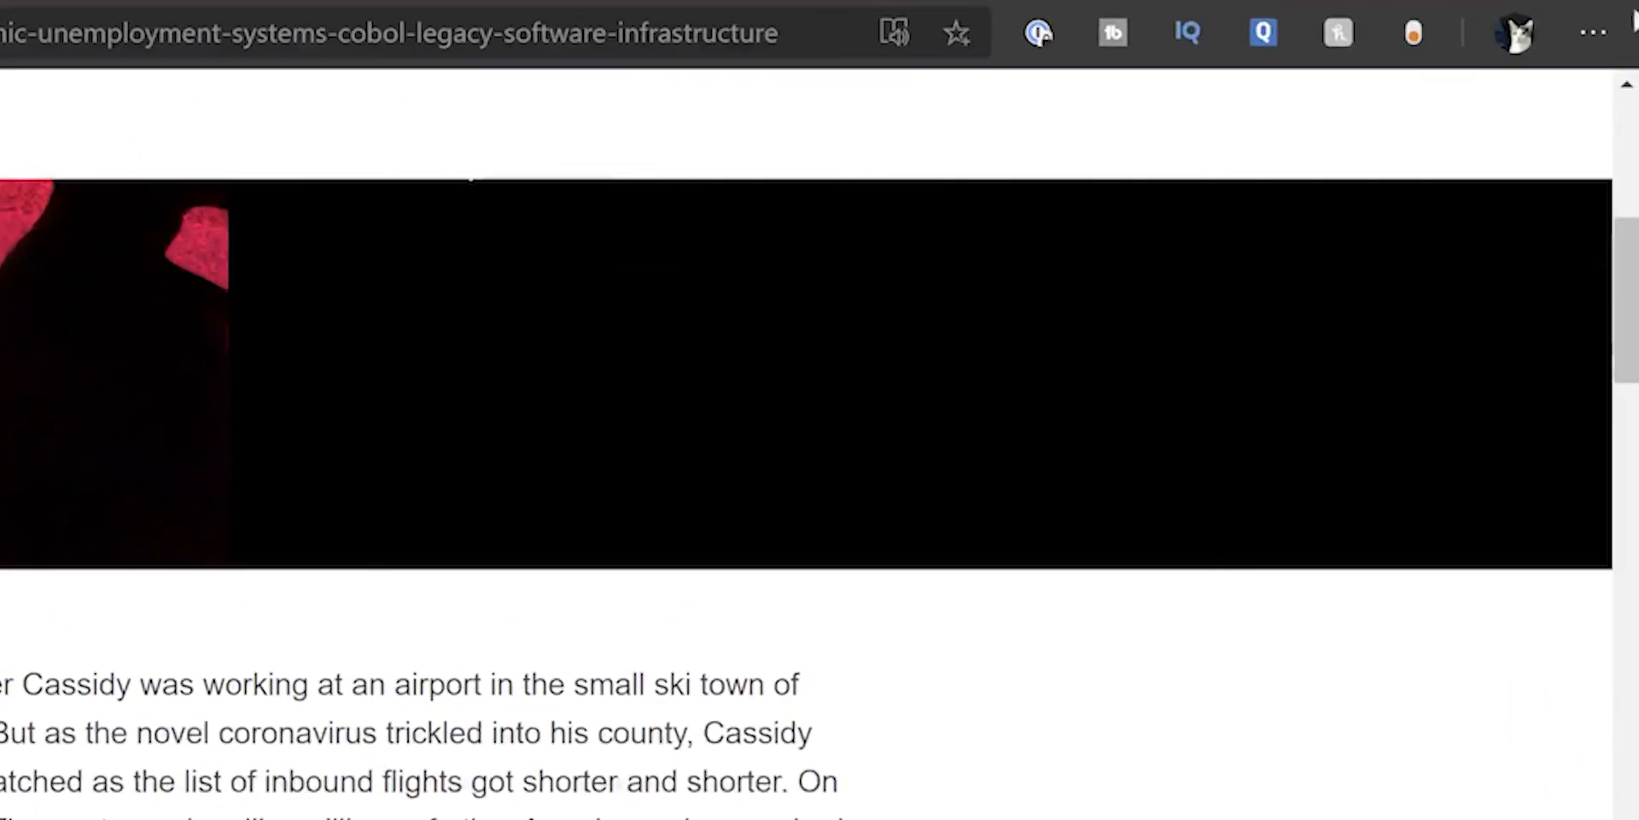
{"action": "left_click", "coordinate": [1589, 31]}
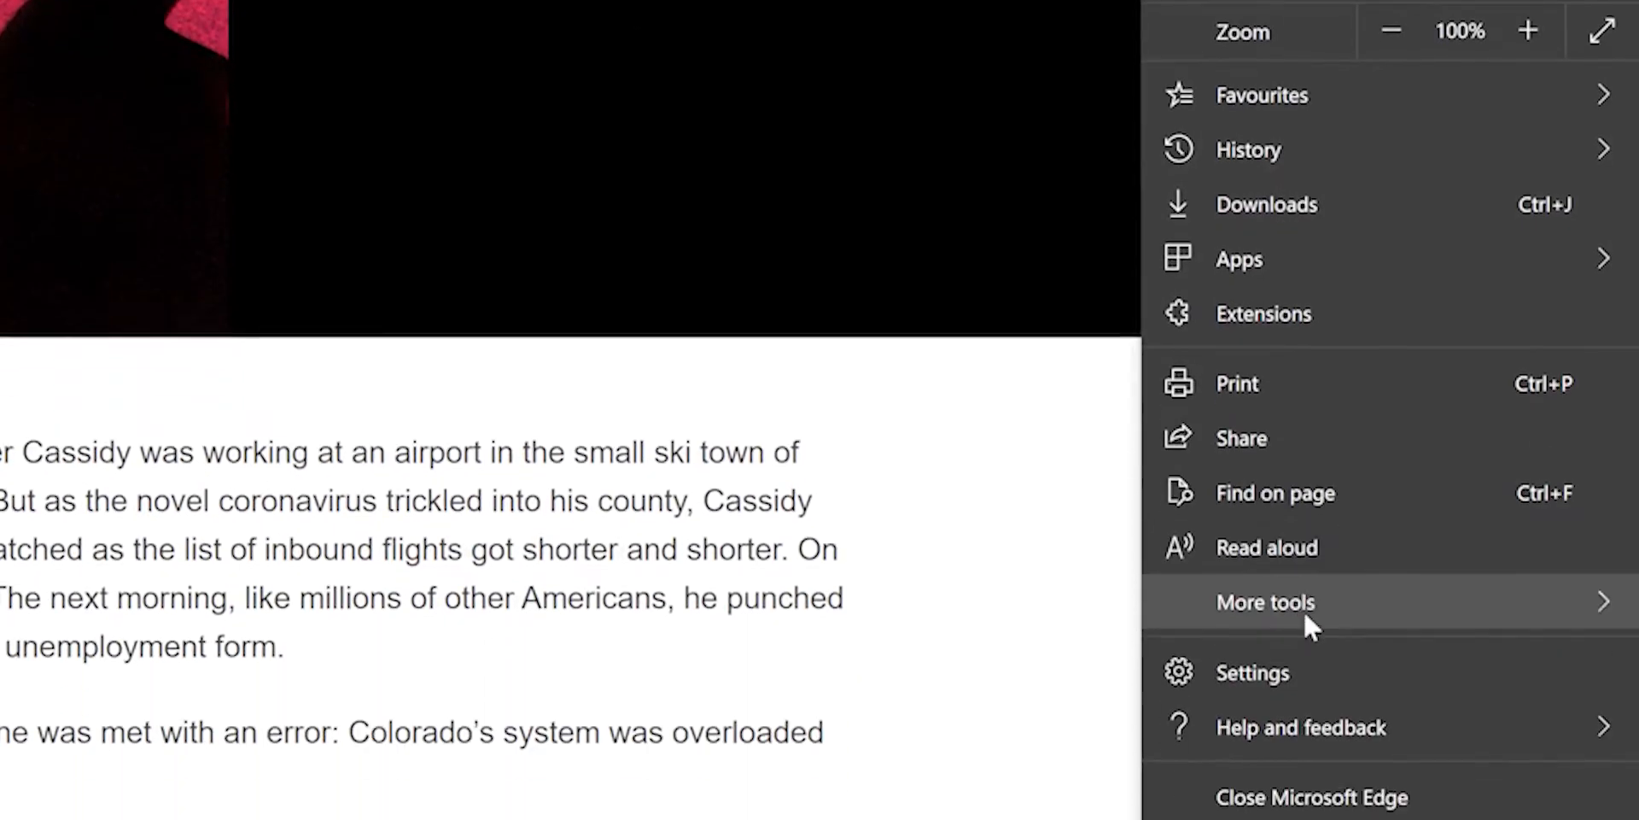
{"action": "left_click", "coordinate": [1266, 547]}
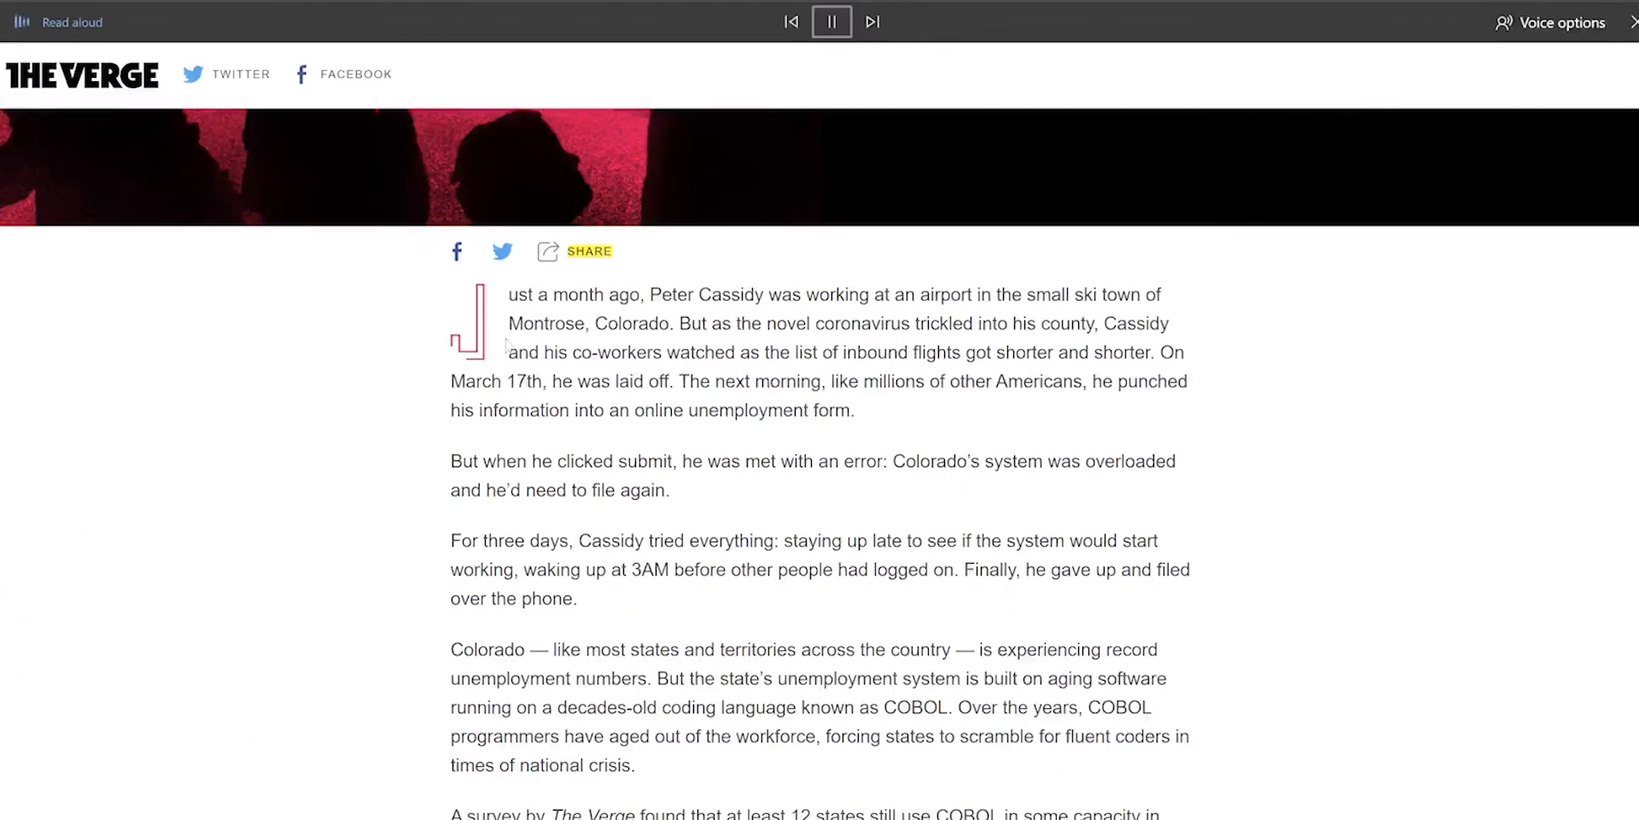
{"action": "left_click", "coordinate": [832, 20]}
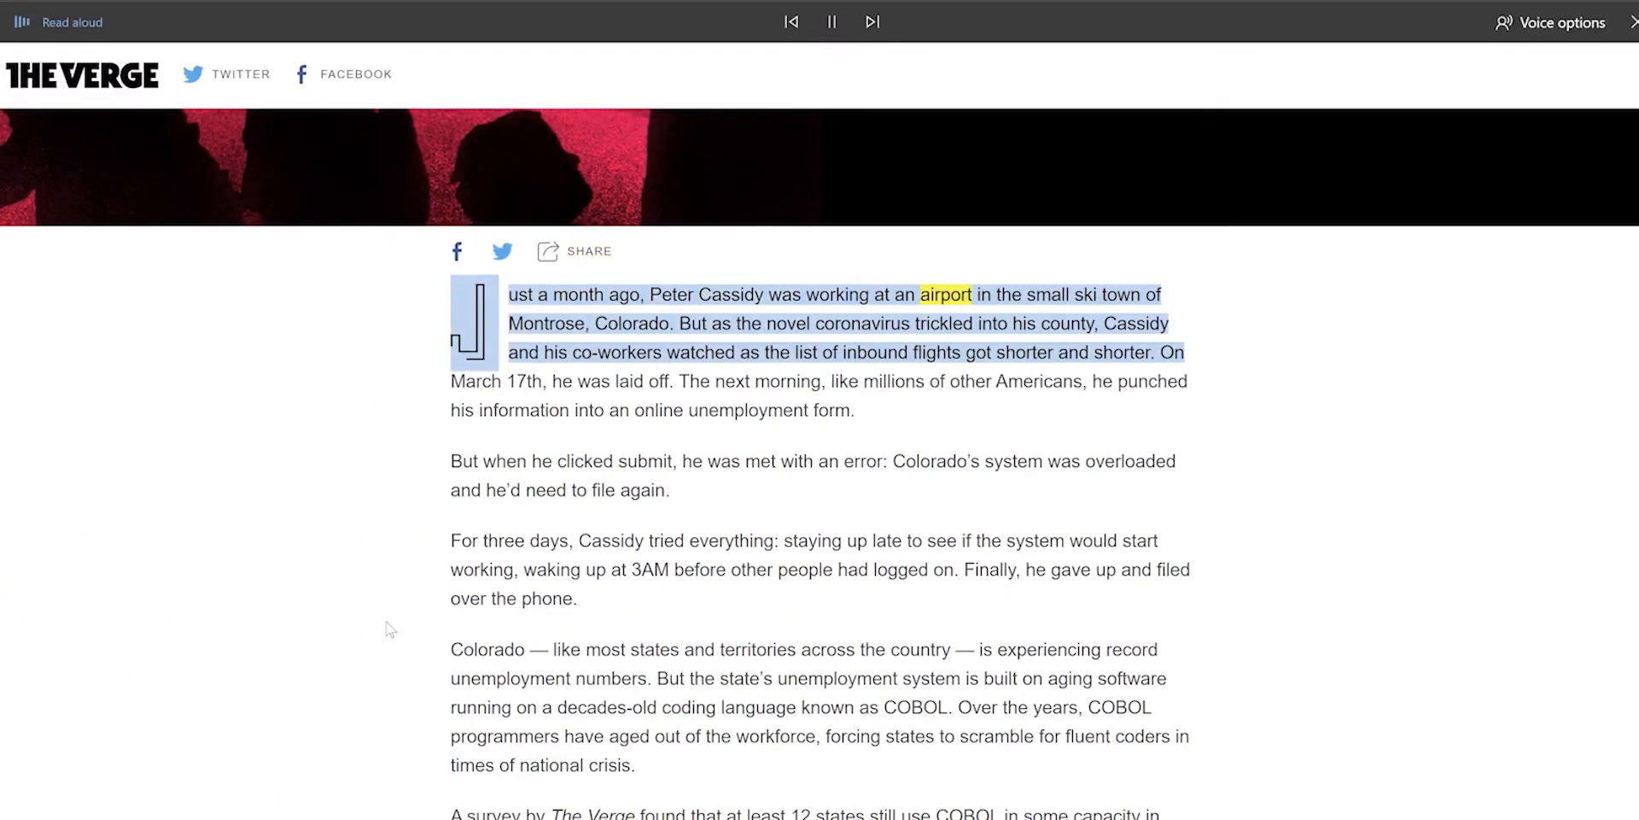
{"action": "scroll", "scroll_direction": "down", "scroll_amount": 3}
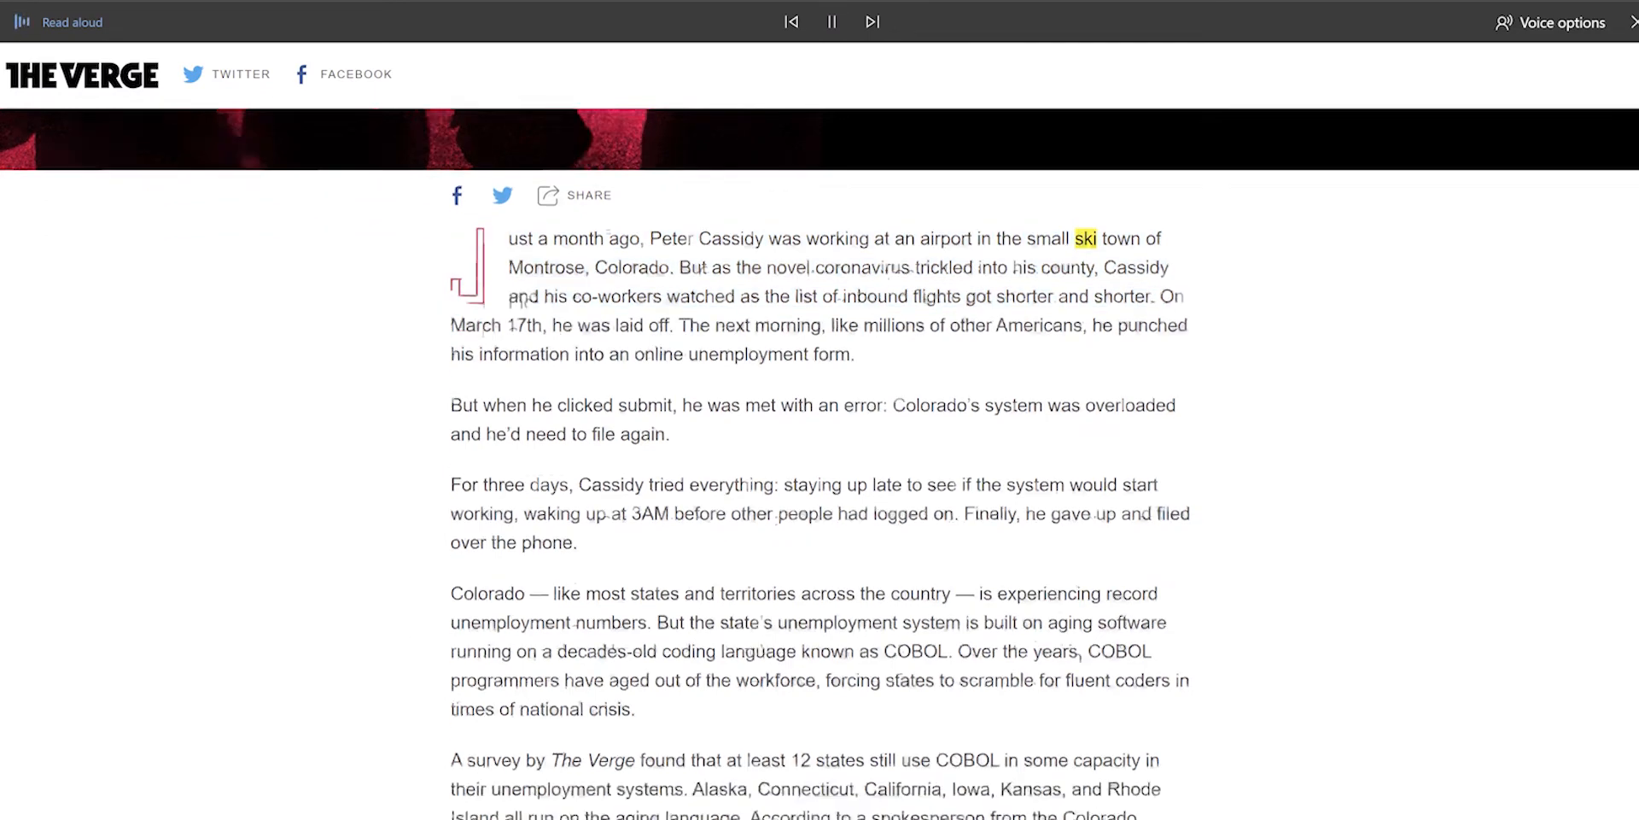
{"action": "scroll", "scroll_direction": "down", "scroll_amount": 3}
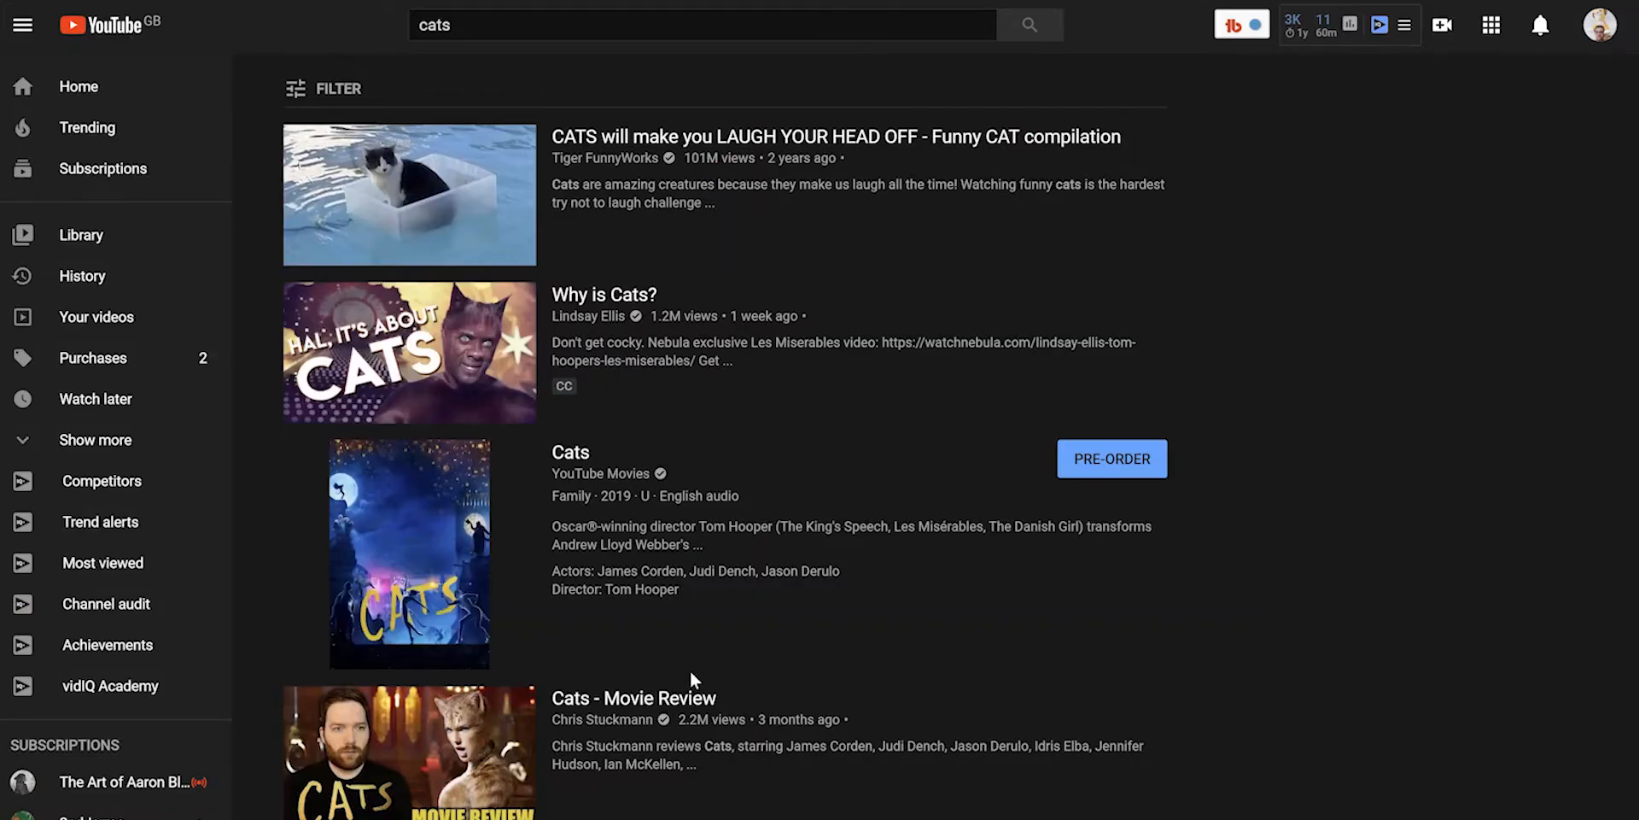
{"action": "scroll", "scroll_direction": "down", "scroll_amount": 3}
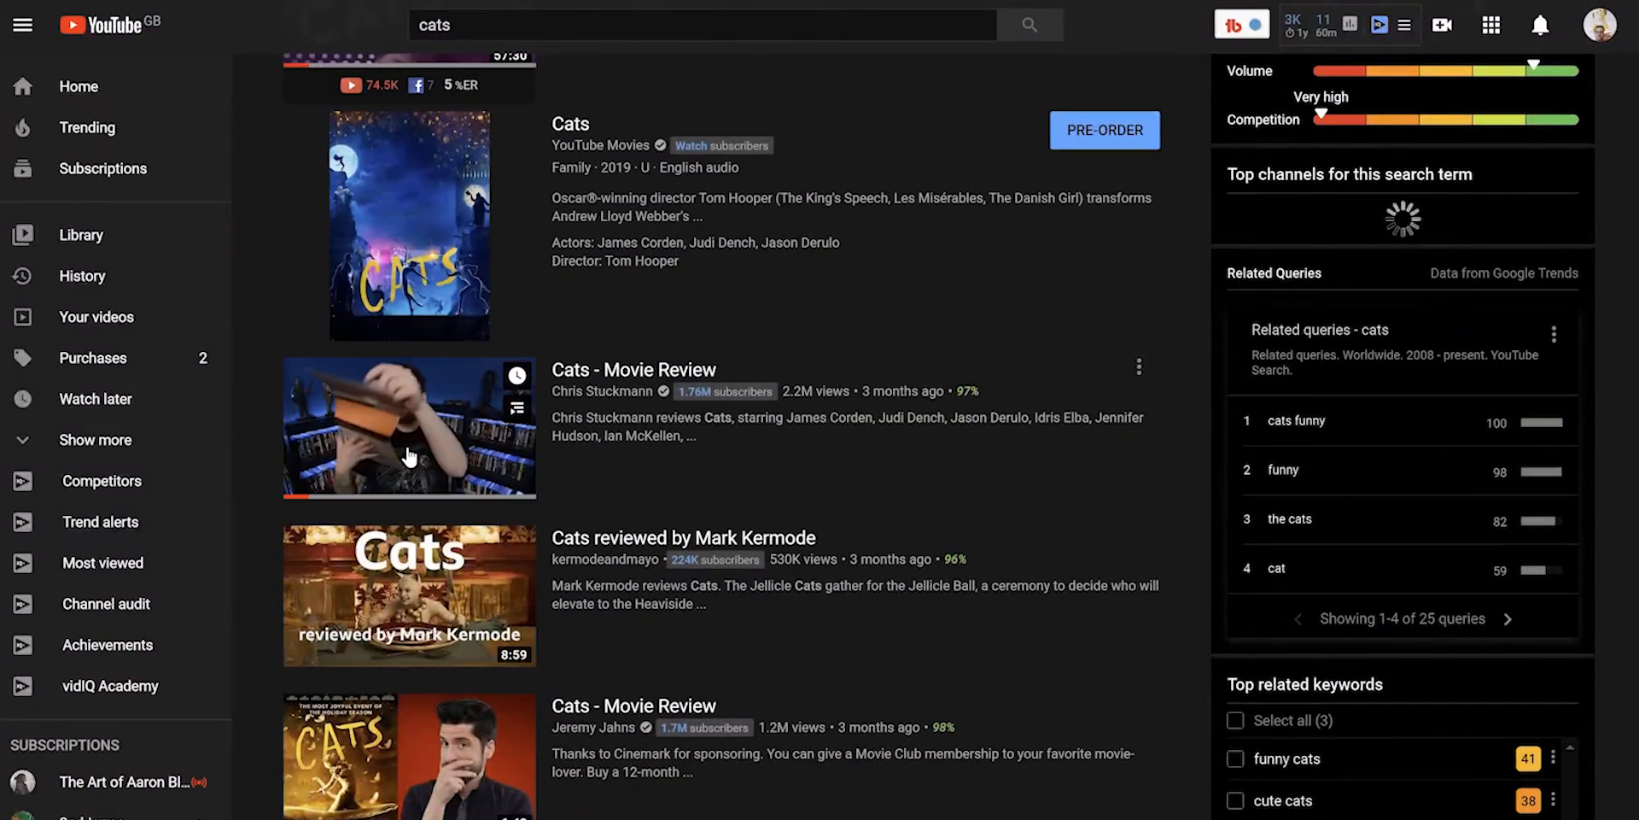
{"action": "left_click", "coordinate": [408, 427]}
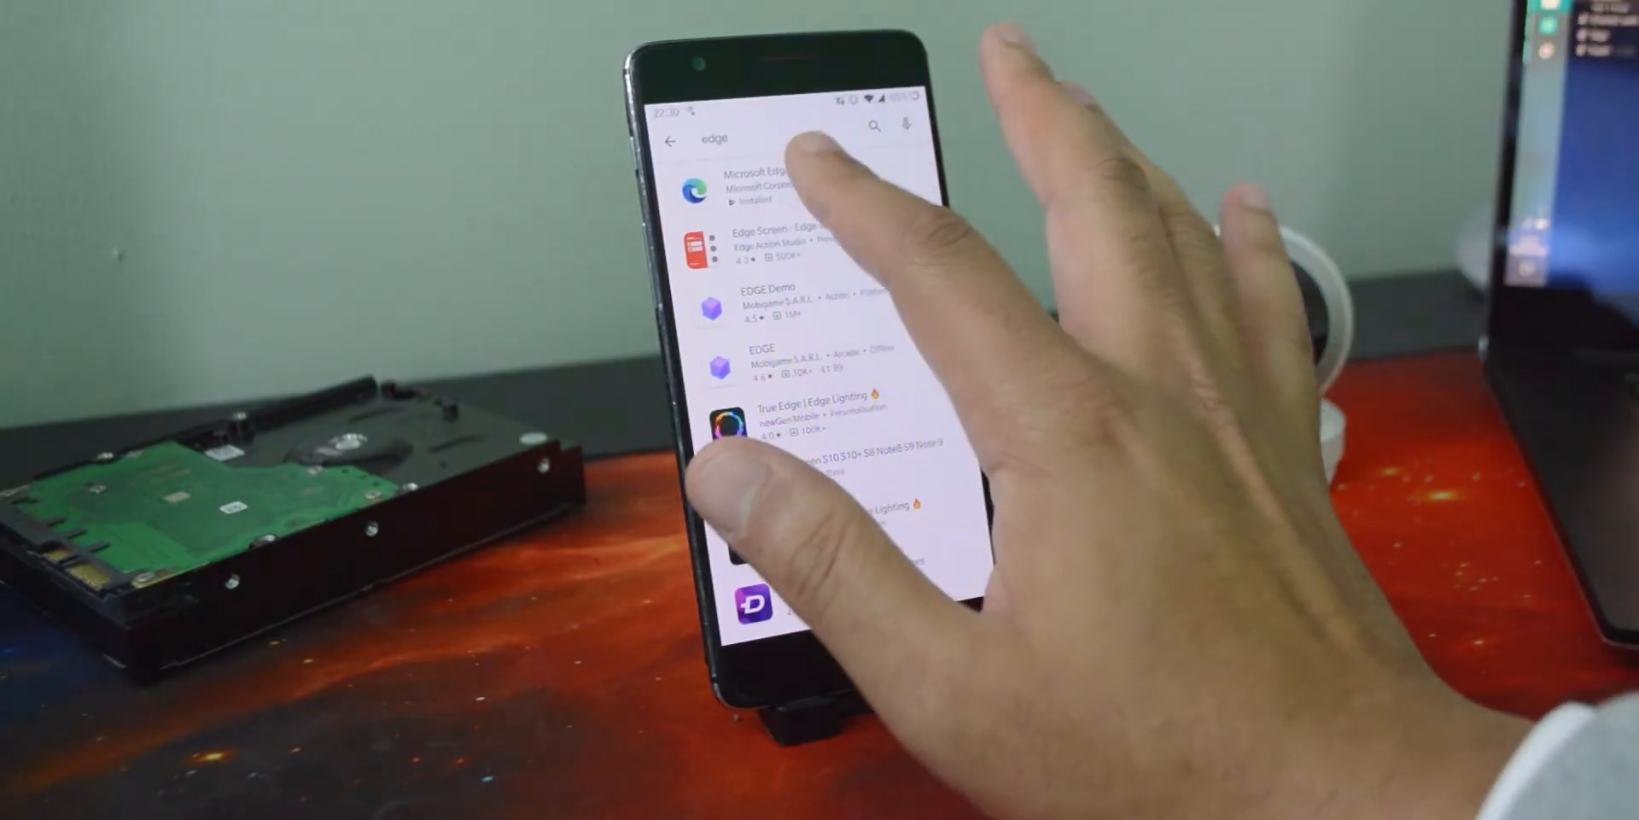
Launch Edge from the Play Store, pick Ecosia as search engine and Dark as theme.
{"action": "left_click", "coordinate": [763, 188]}
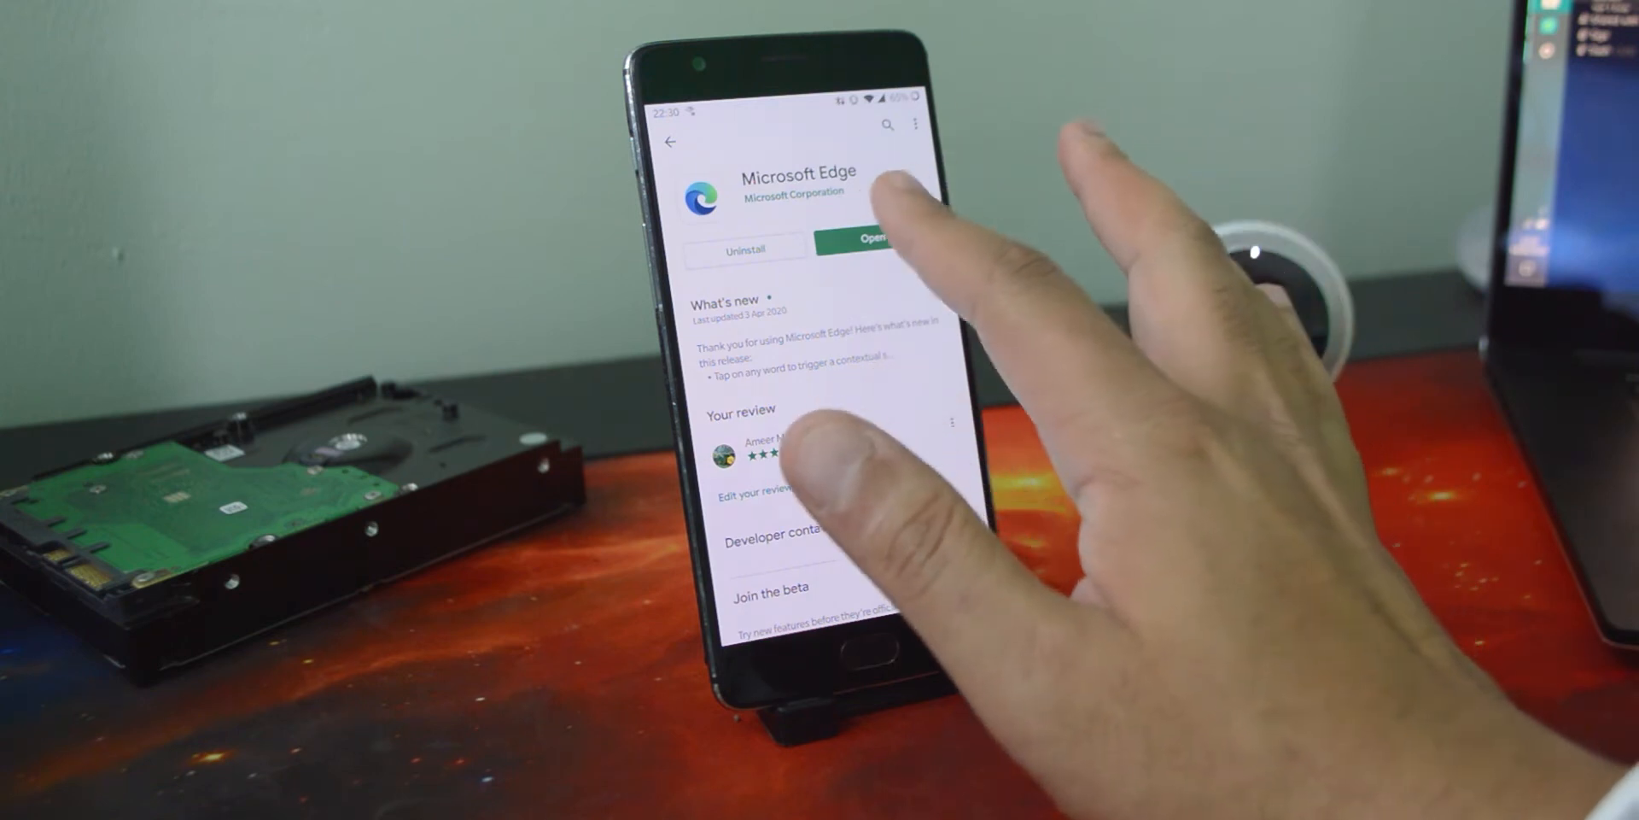
{"action": "left_click", "coordinate": [876, 237]}
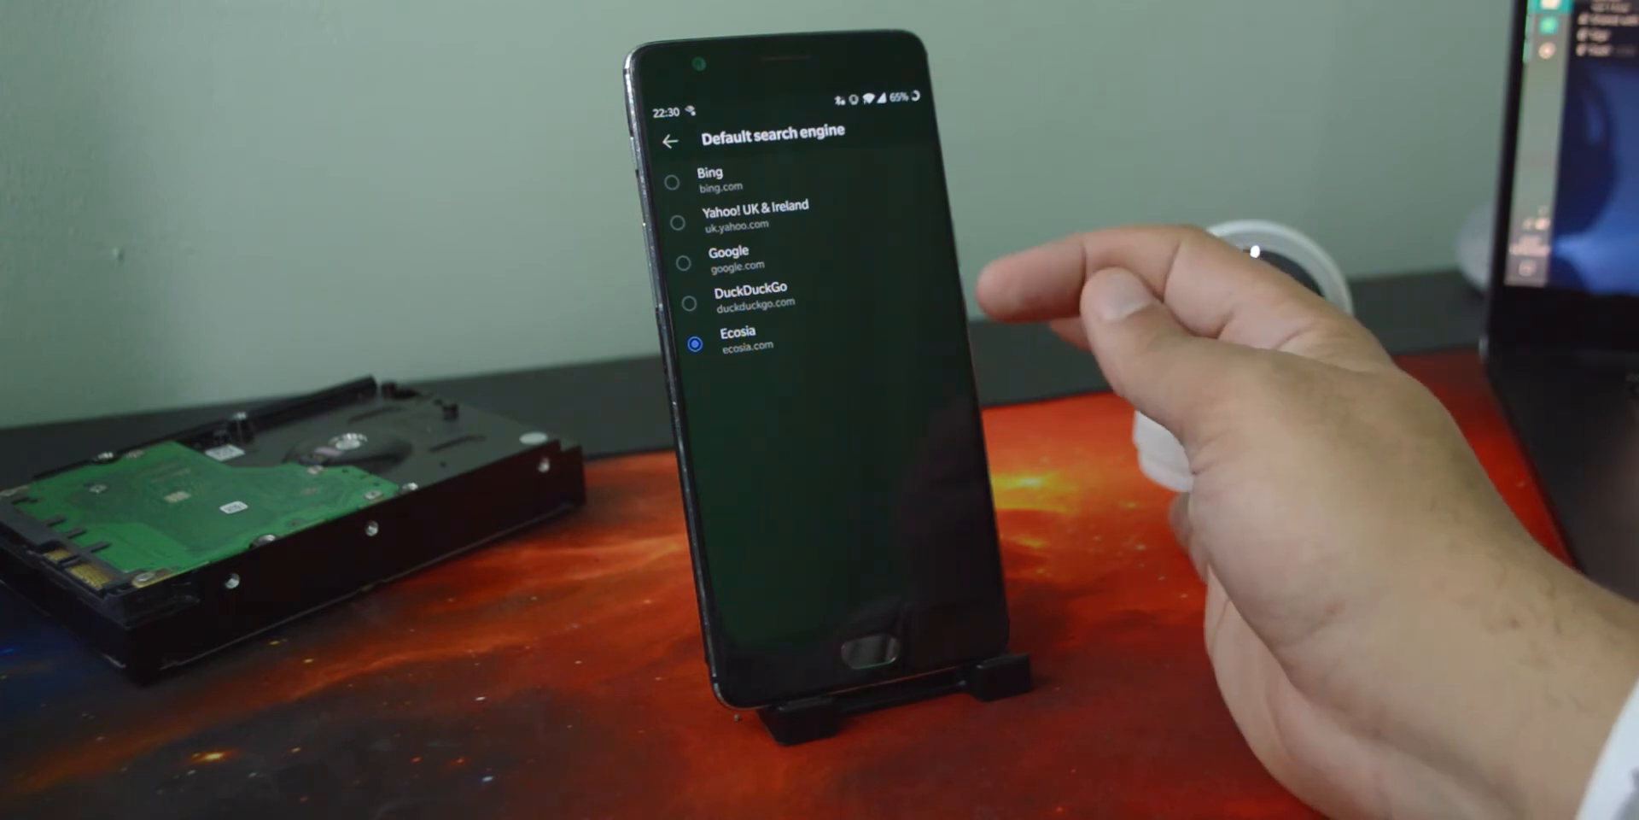
{"action": "left_click", "coordinate": [671, 142]}
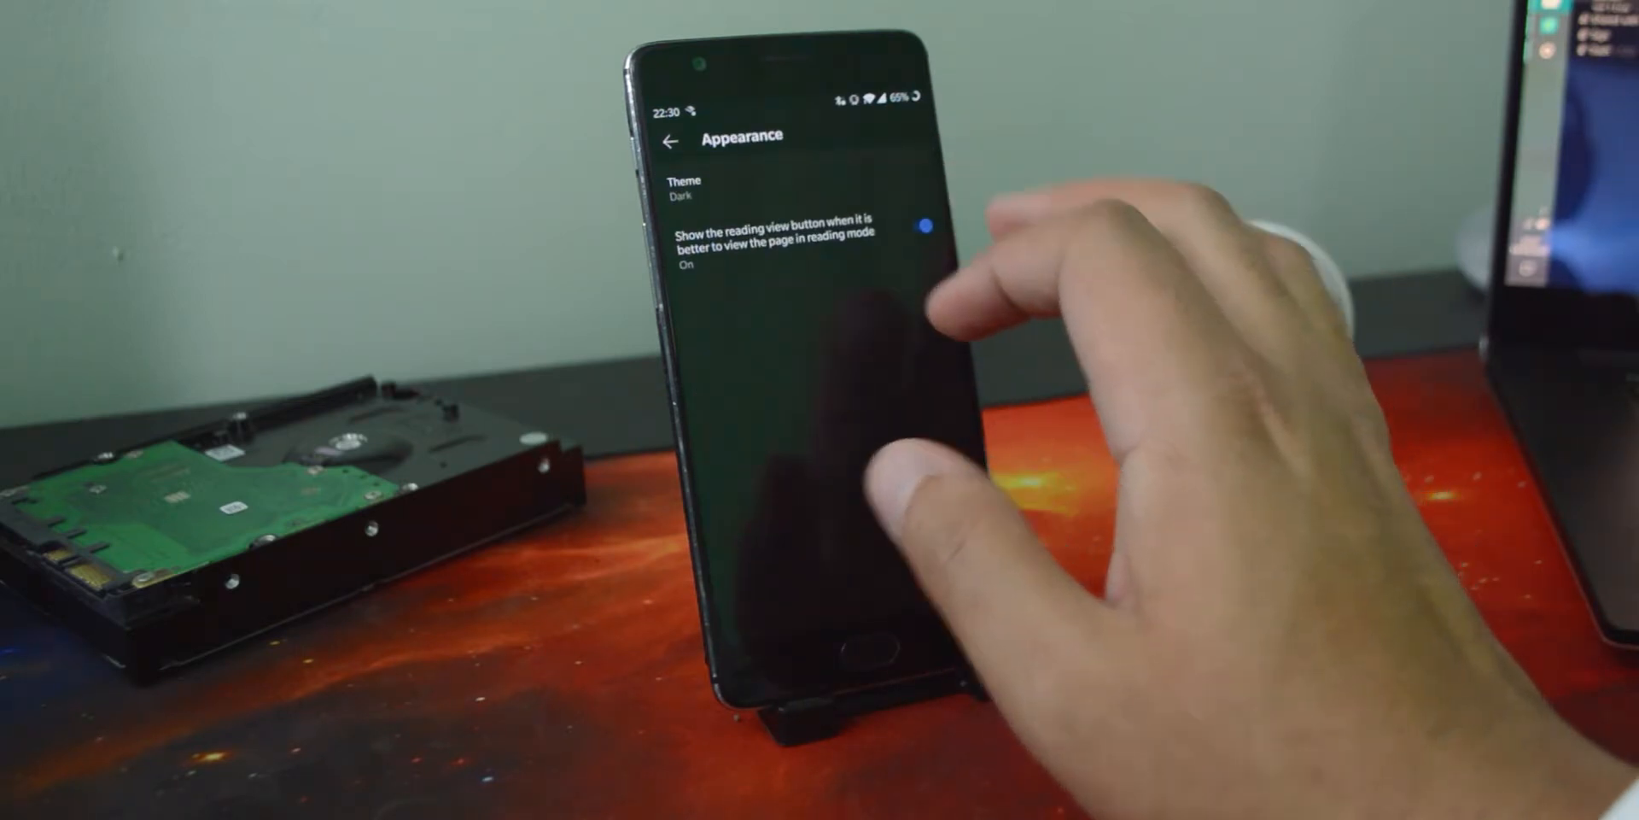
{"action": "left_click", "coordinate": [732, 188]}
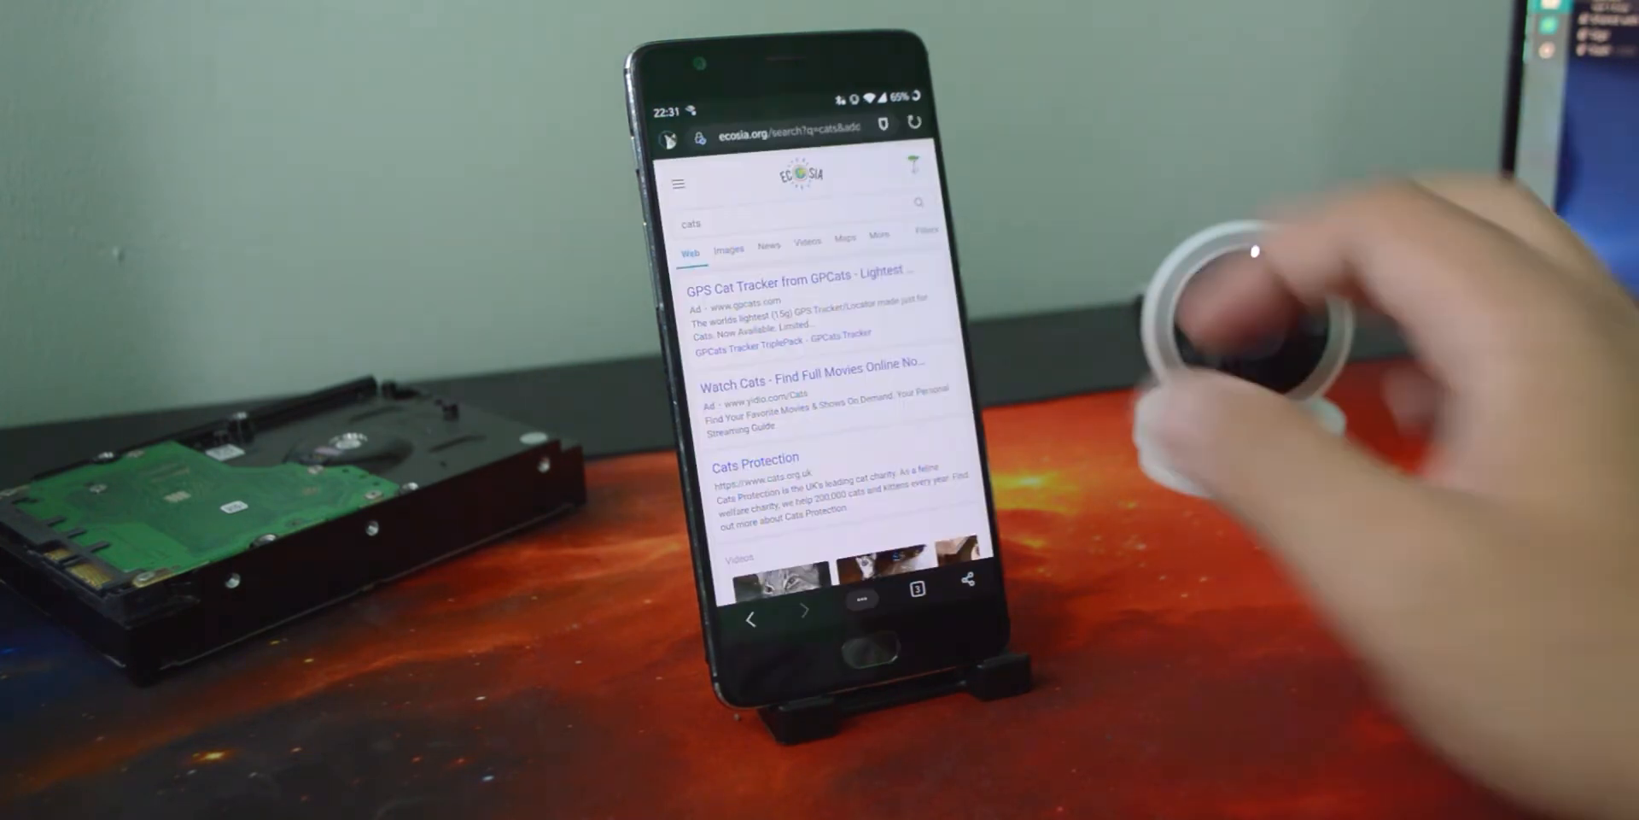
From the tabs view, close the Ecosia home tab, undo, and reopen the 'it to go' tab.
{"action": "left_click", "coordinate": [913, 587]}
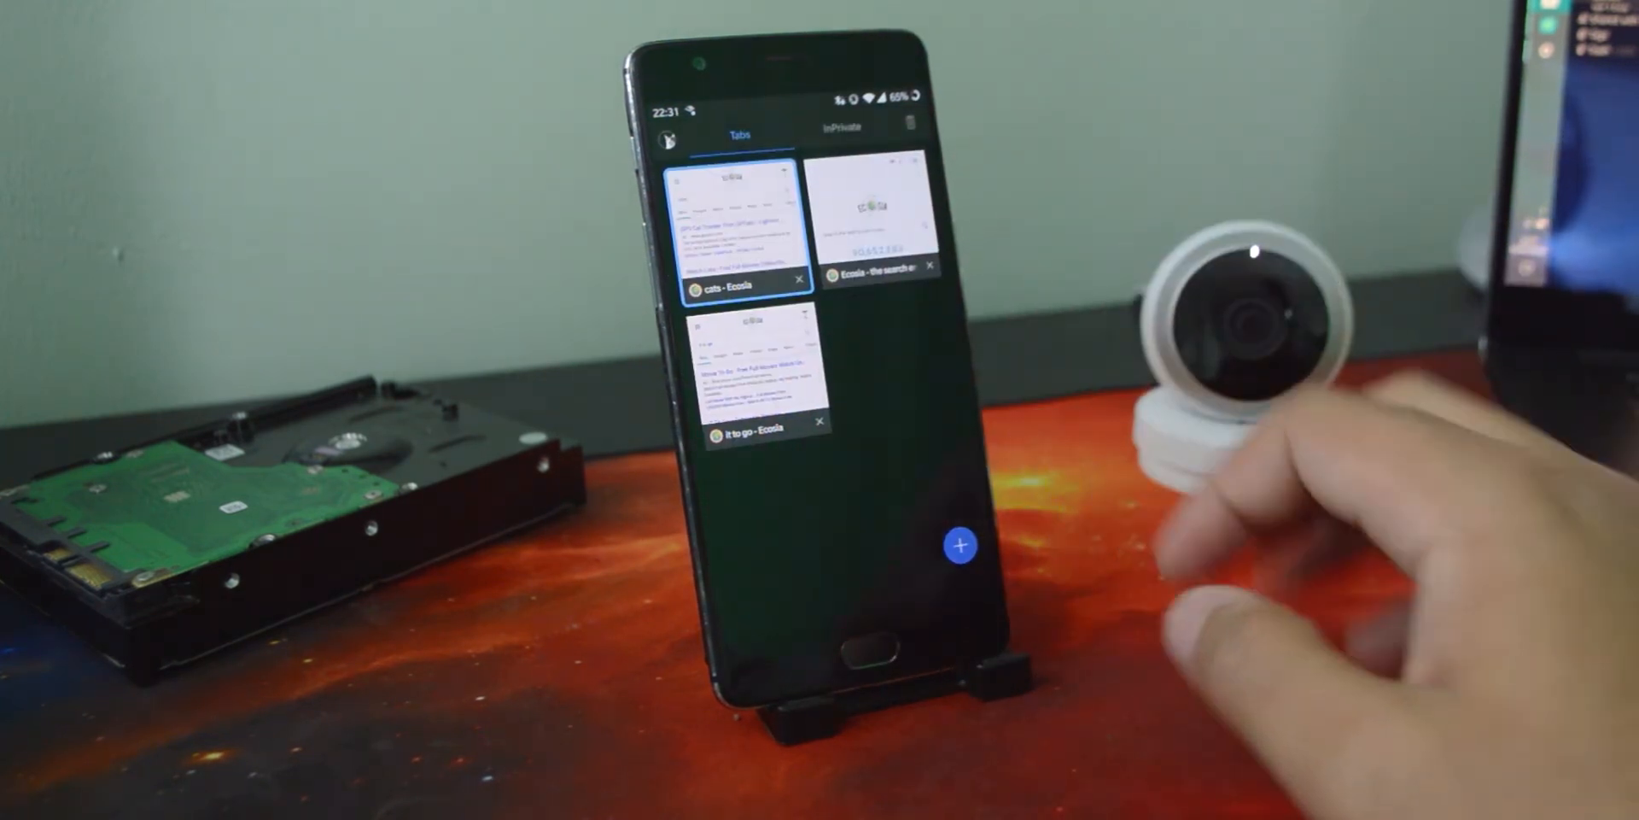
{"action": "left_click", "coordinate": [818, 422]}
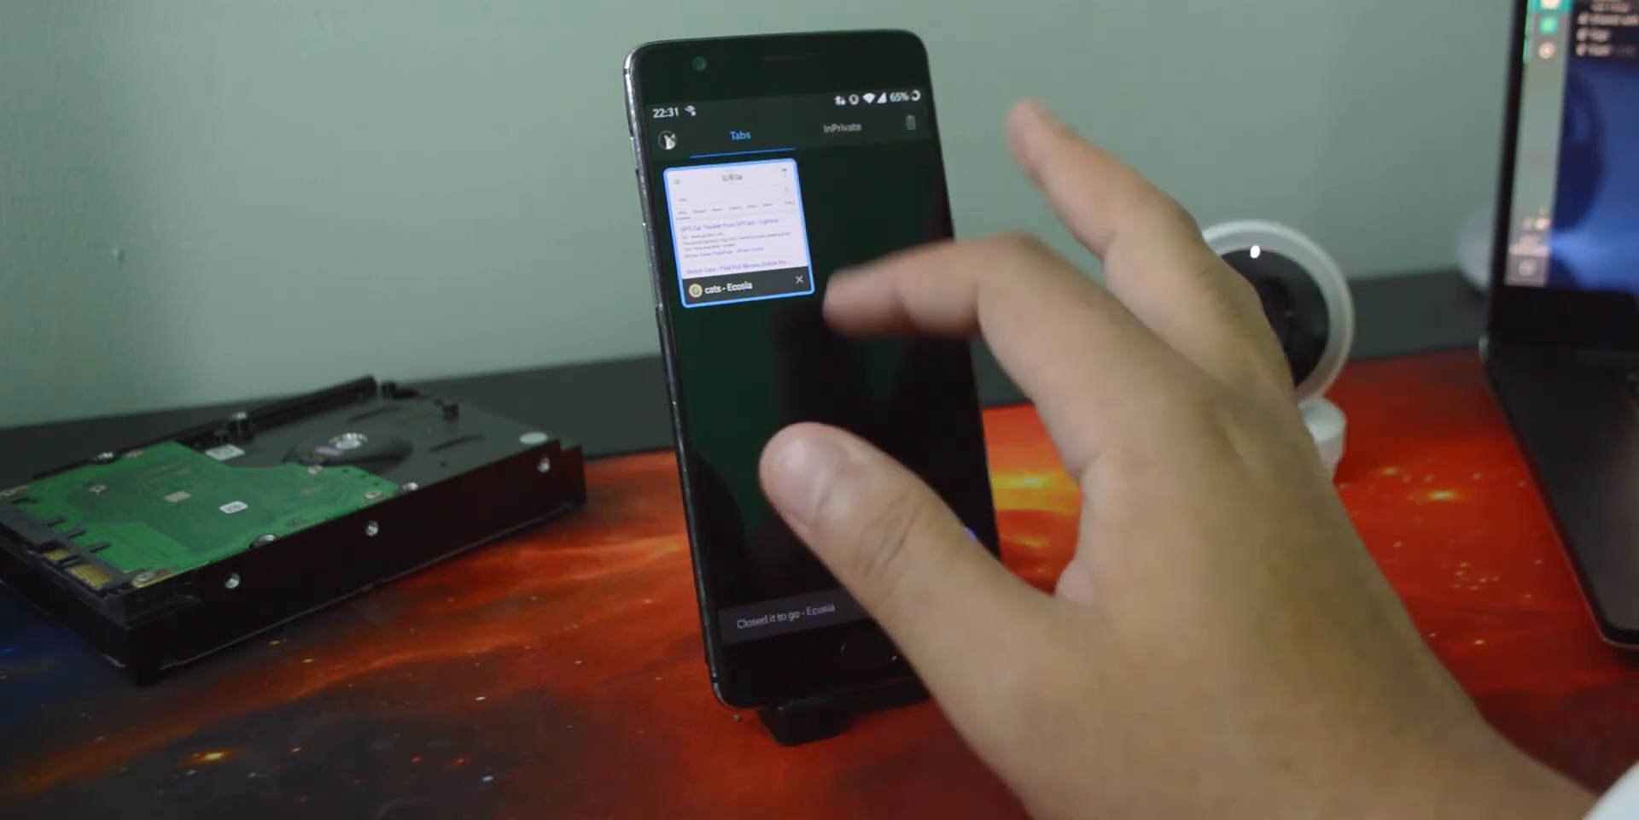
{"action": "left_click", "coordinate": [743, 225]}
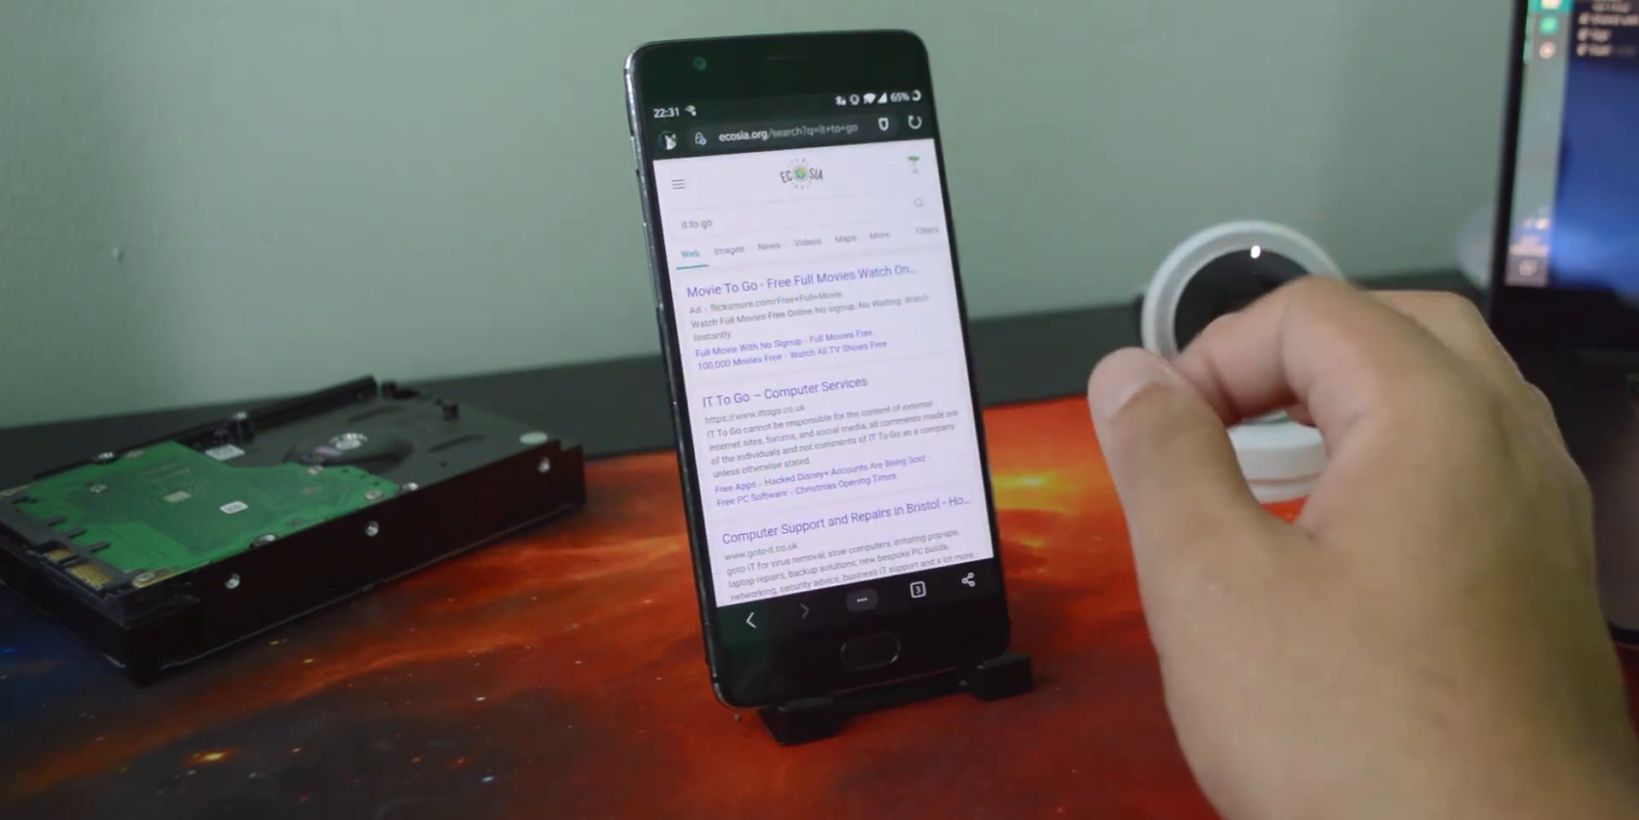
{"action": "left_click", "coordinate": [752, 619]}
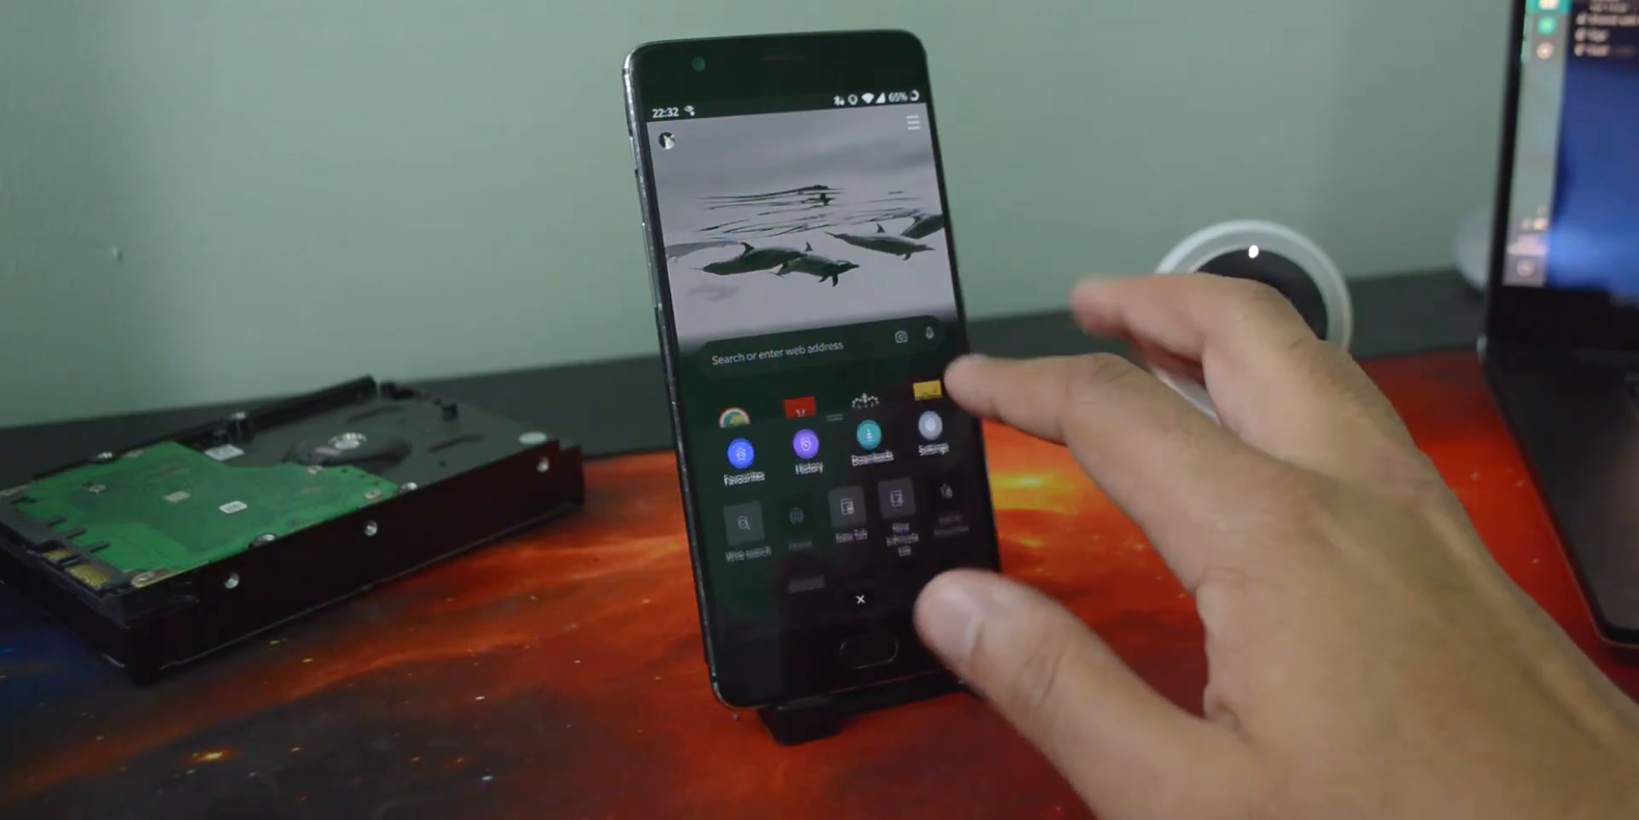
Review the ... menu Settings, then open the Cats Protection result for 'cats'.
{"action": "left_click", "coordinate": [930, 444]}
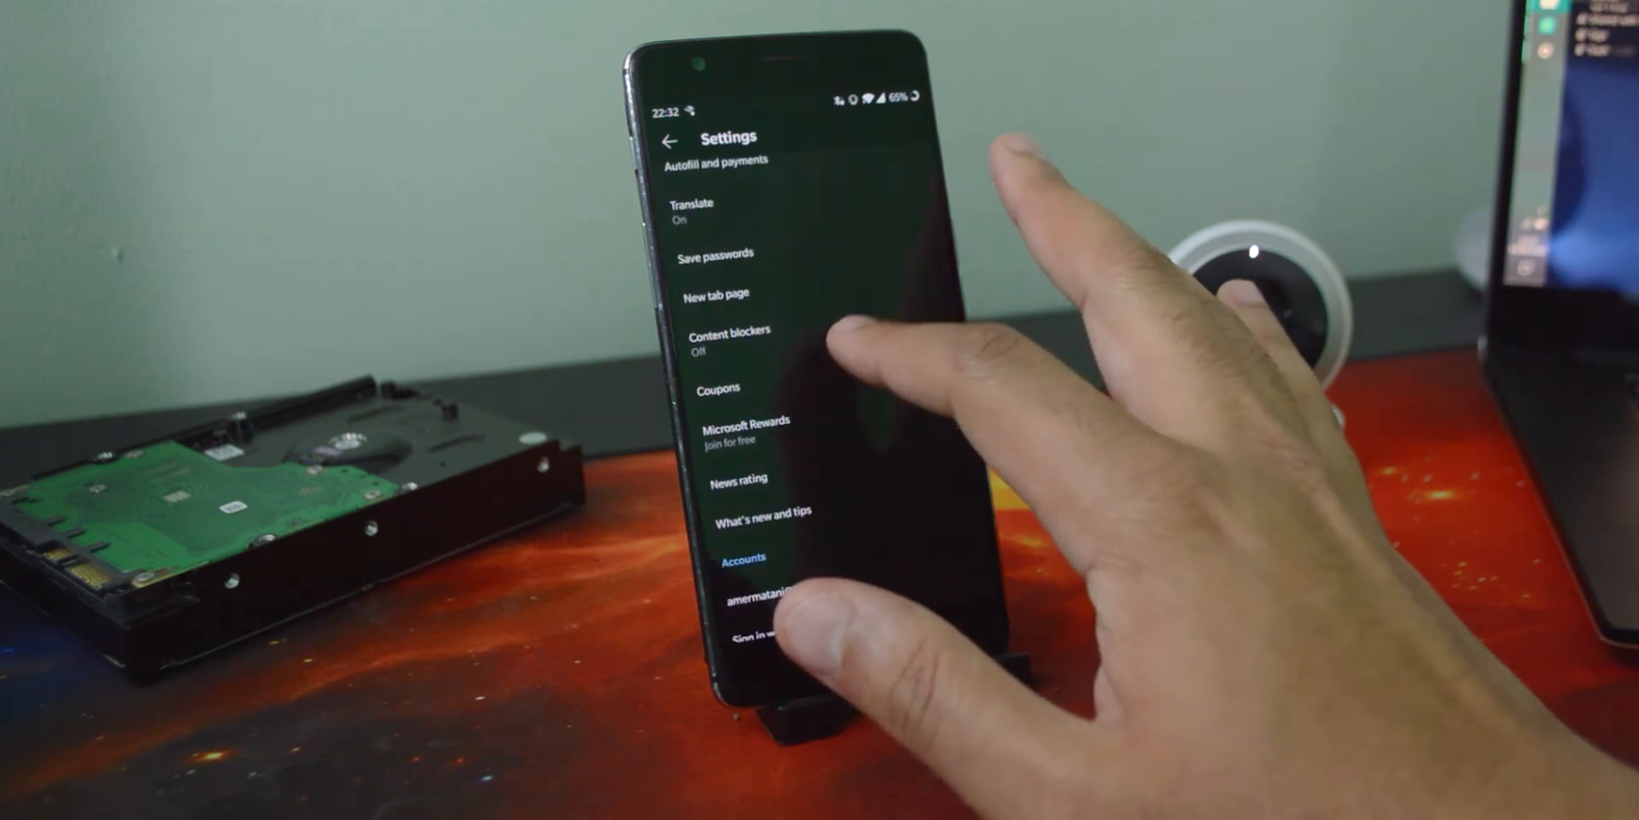
{"action": "left_click", "coordinate": [719, 388]}
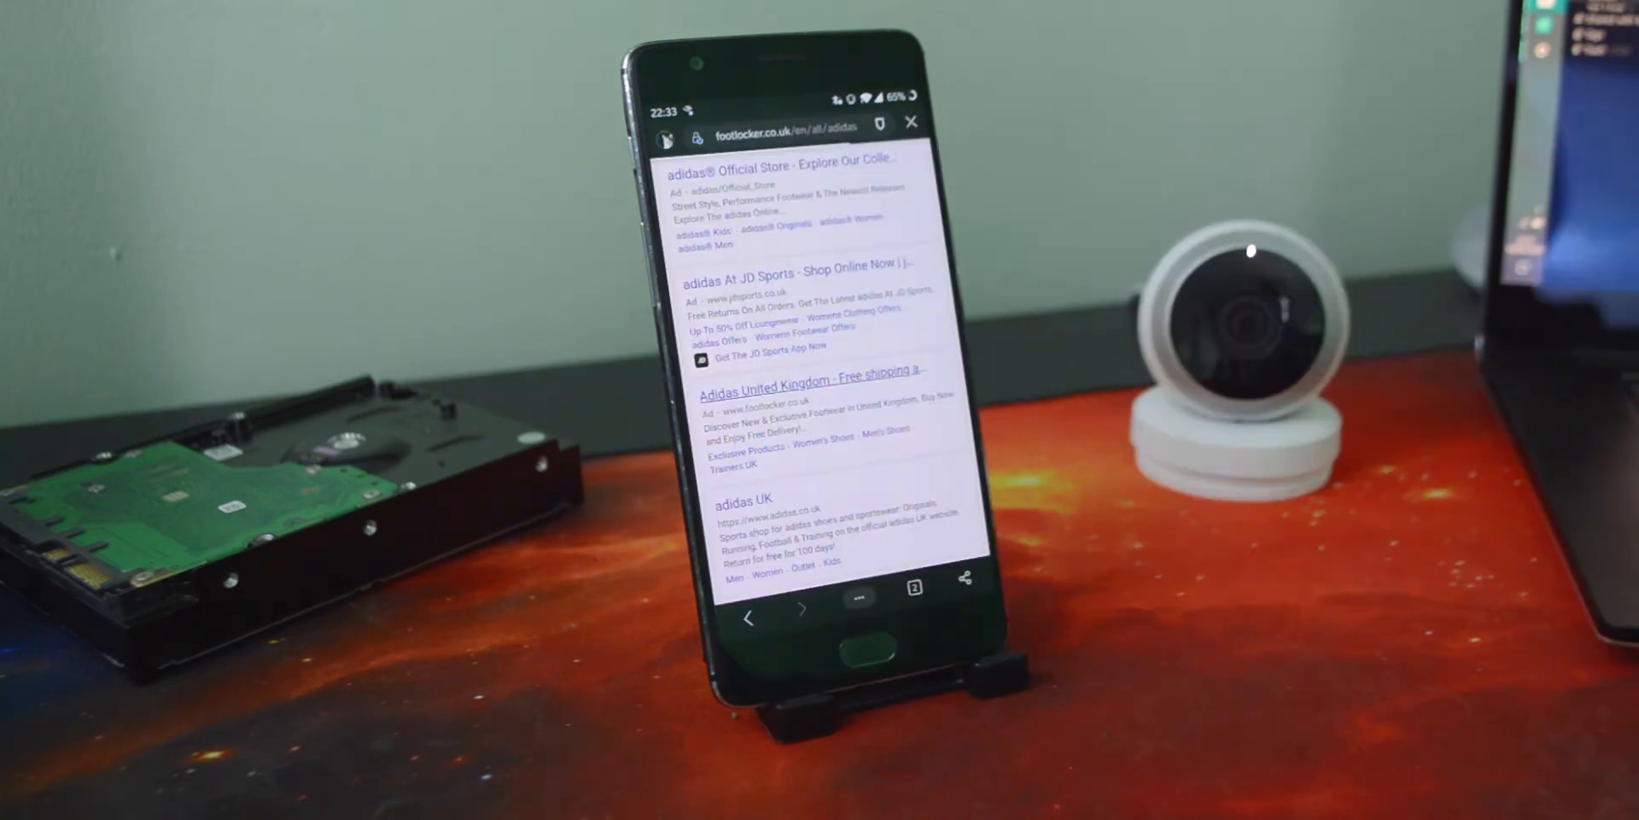
{"action": "left_click", "coordinate": [809, 379]}
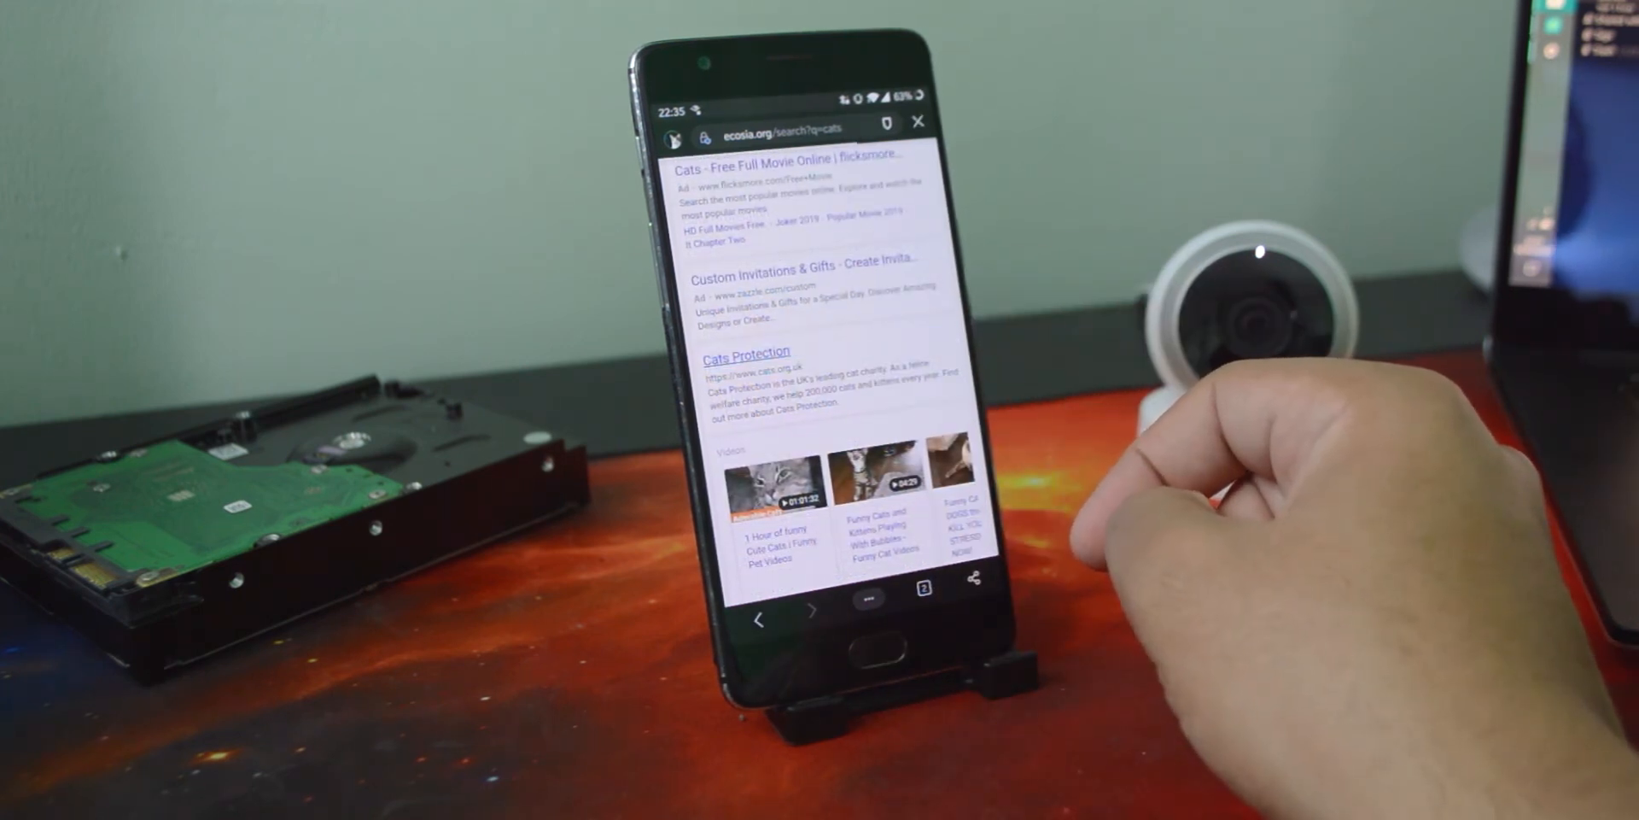
{"action": "left_click", "coordinate": [745, 352]}
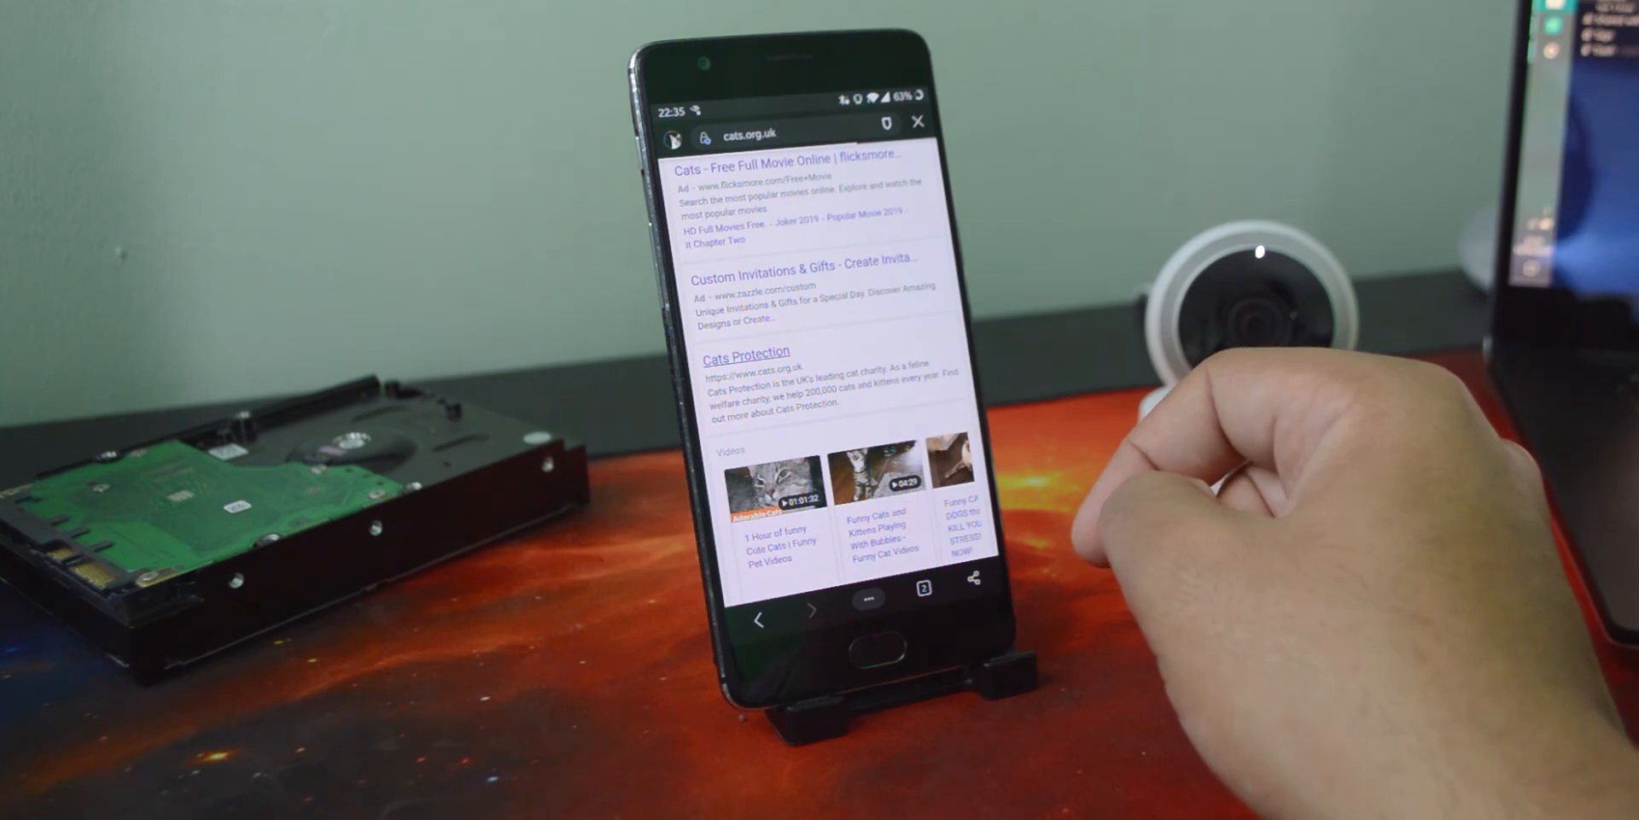